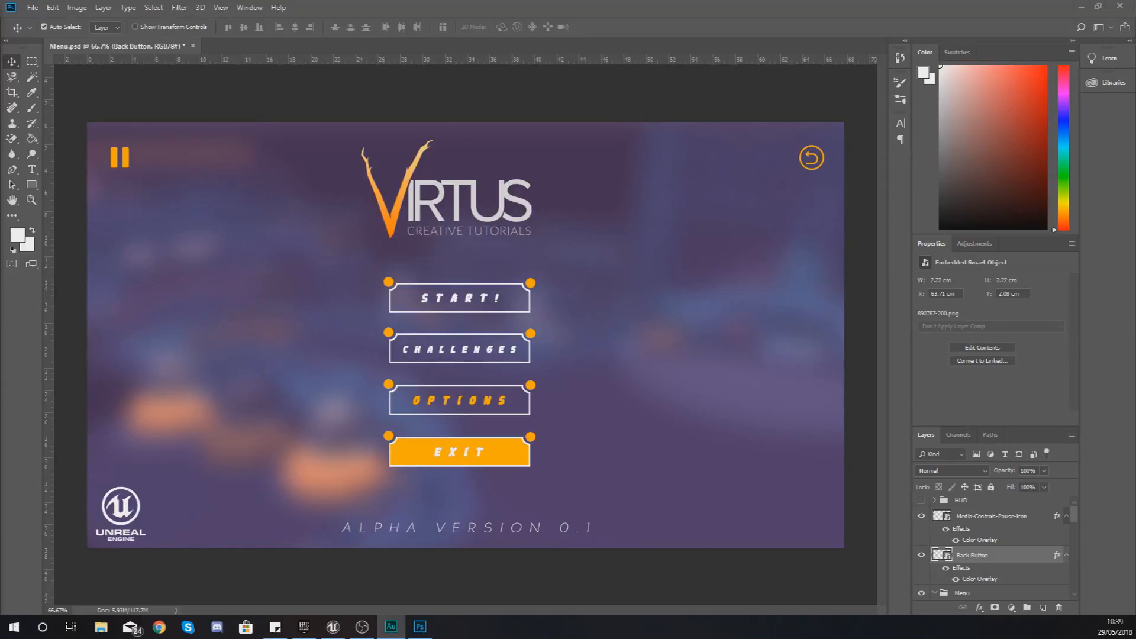
mouse_move(433, 550)
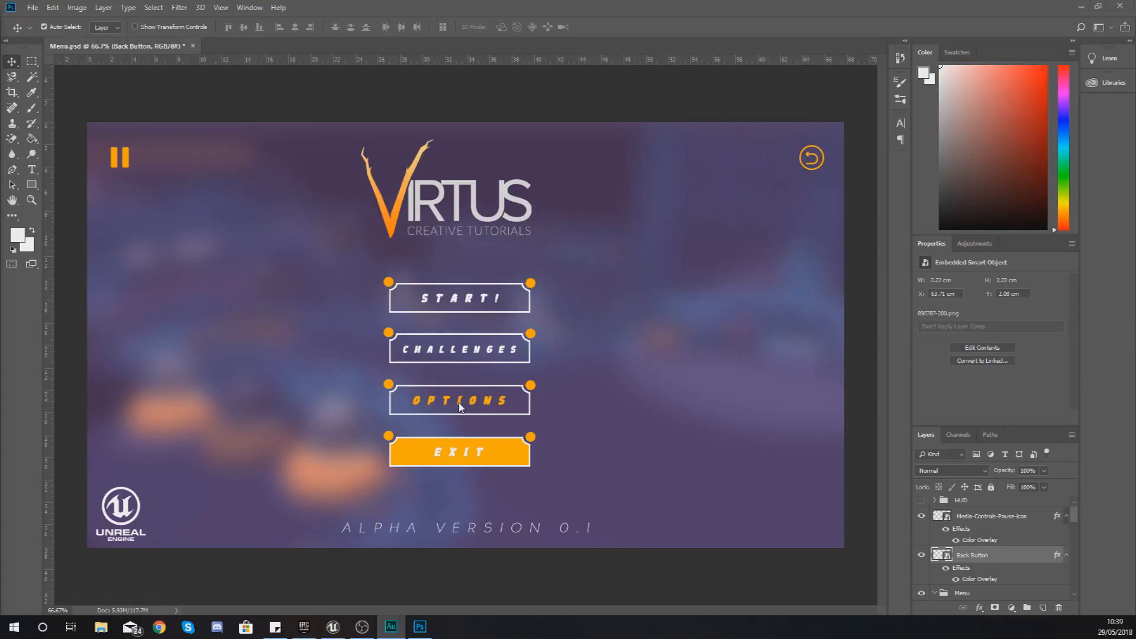
mouse_move(669, 168)
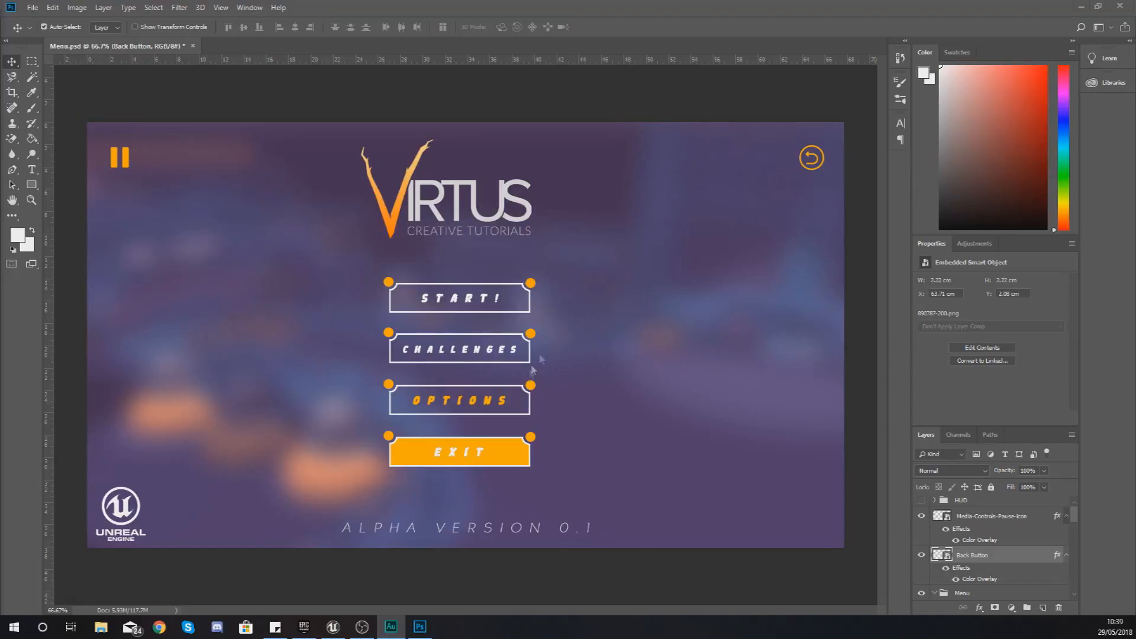
mouse_move(810, 161)
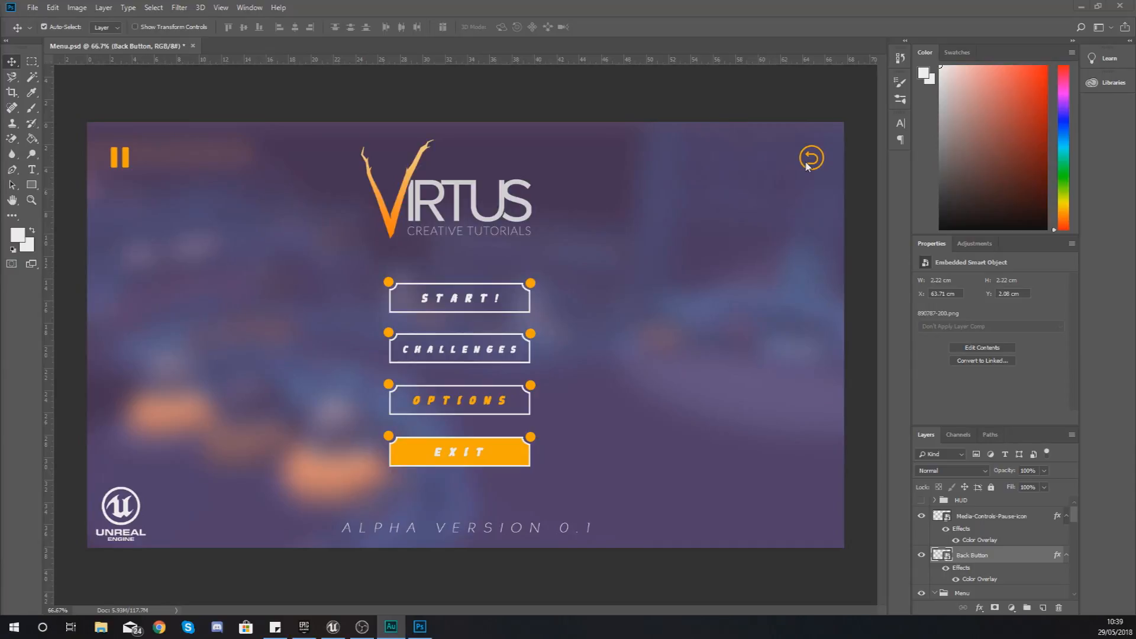
mouse_move(806, 171)
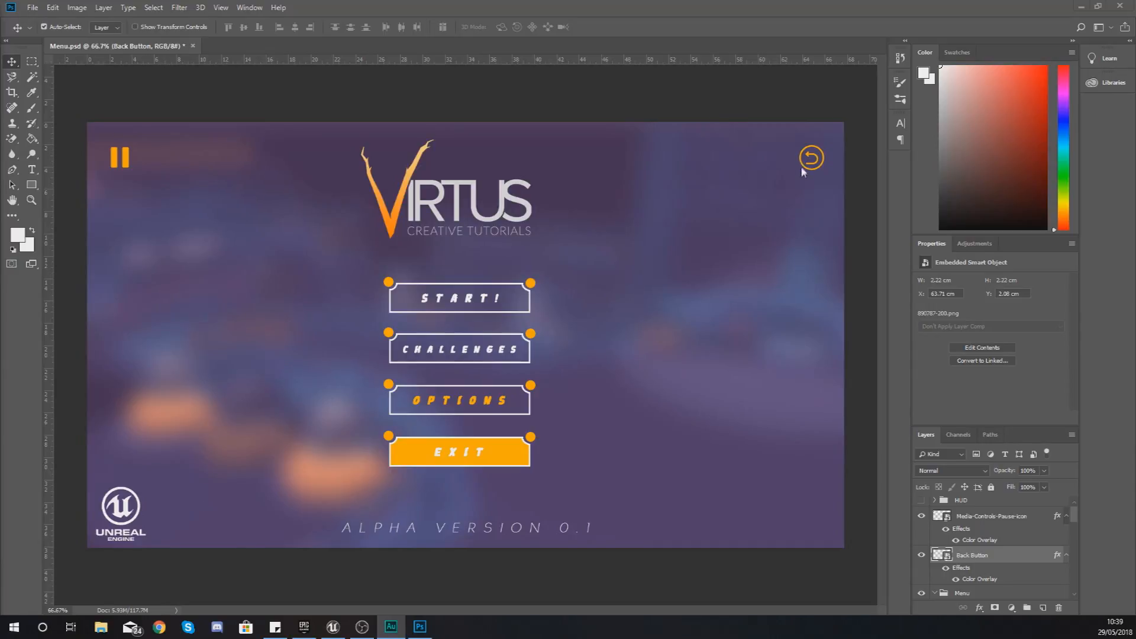
mouse_move(806, 186)
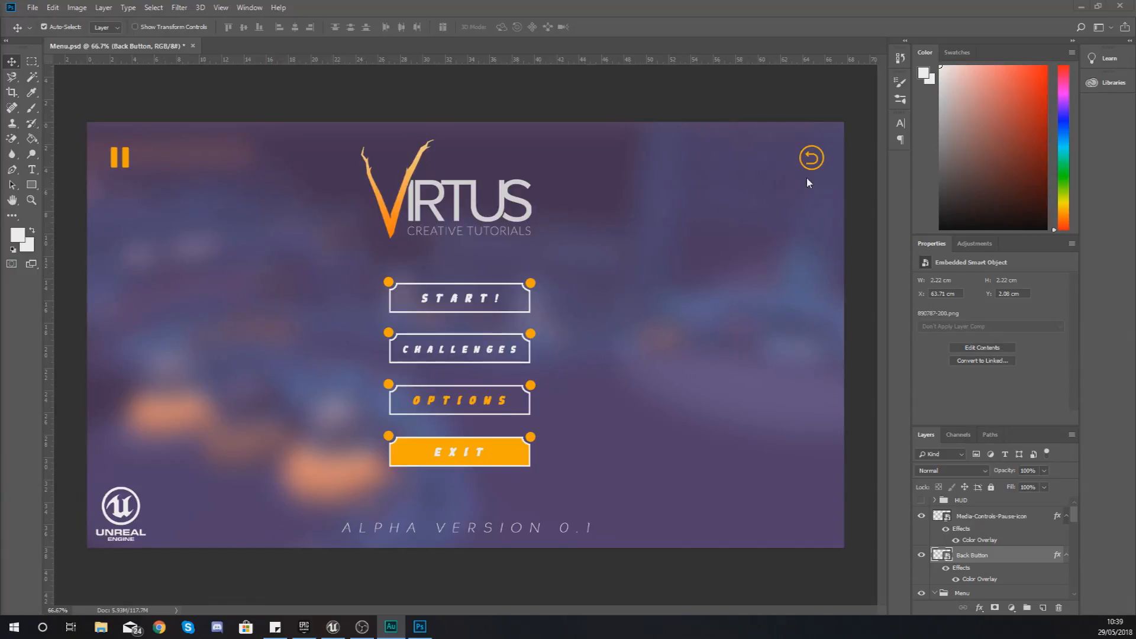
mouse_move(554, 504)
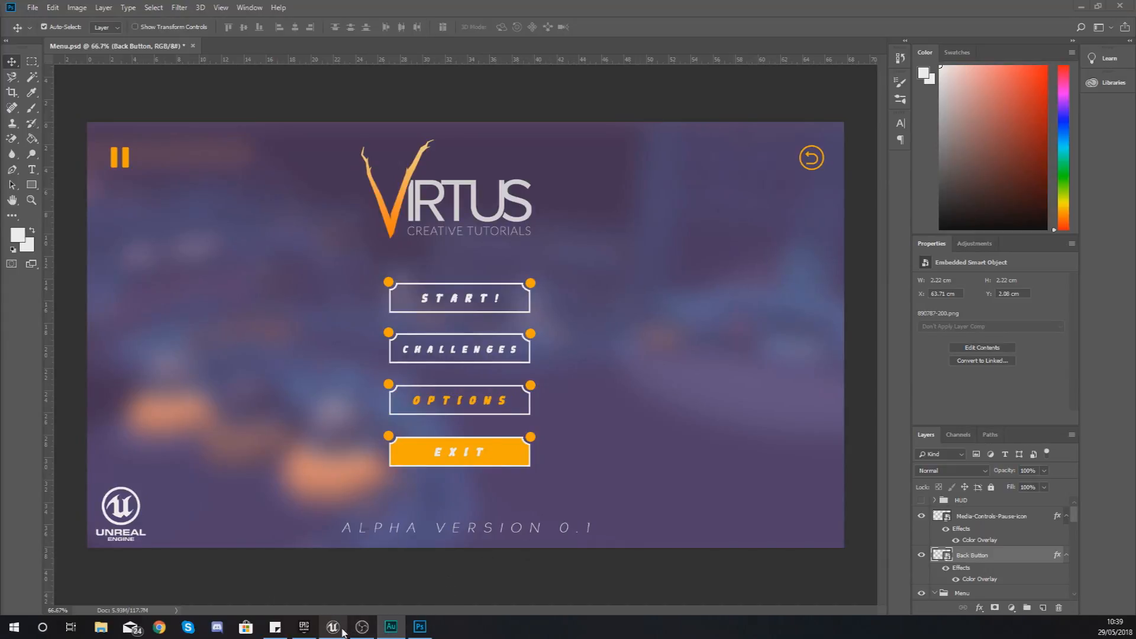
- Import the OptionsButton and OptionsPressed images into the StarterContent folder
click(332, 627)
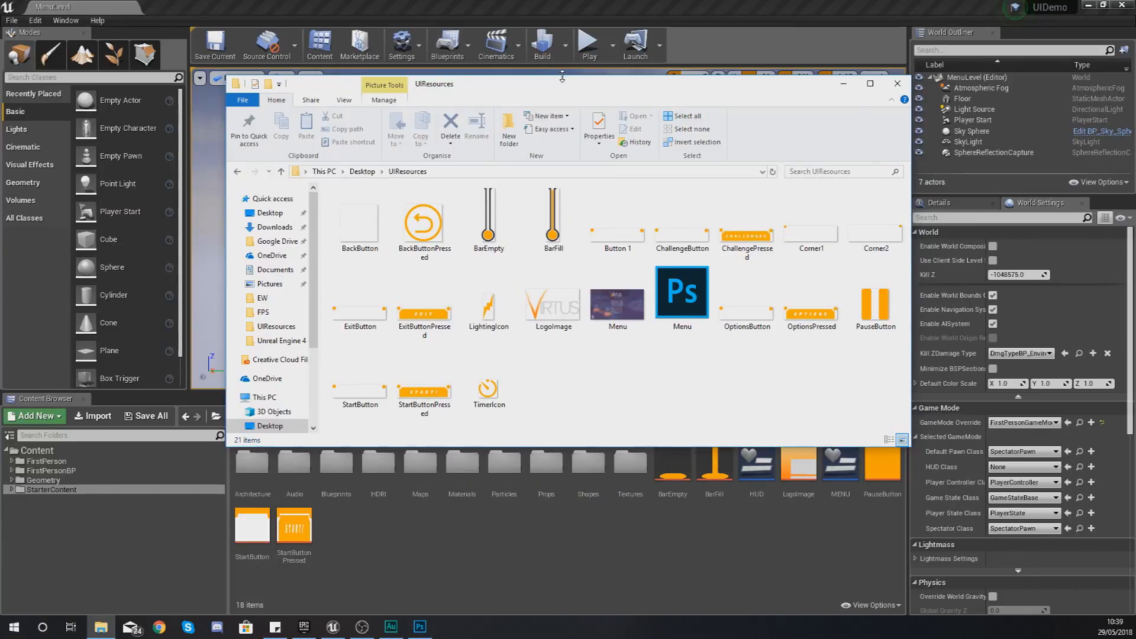
click(745, 223)
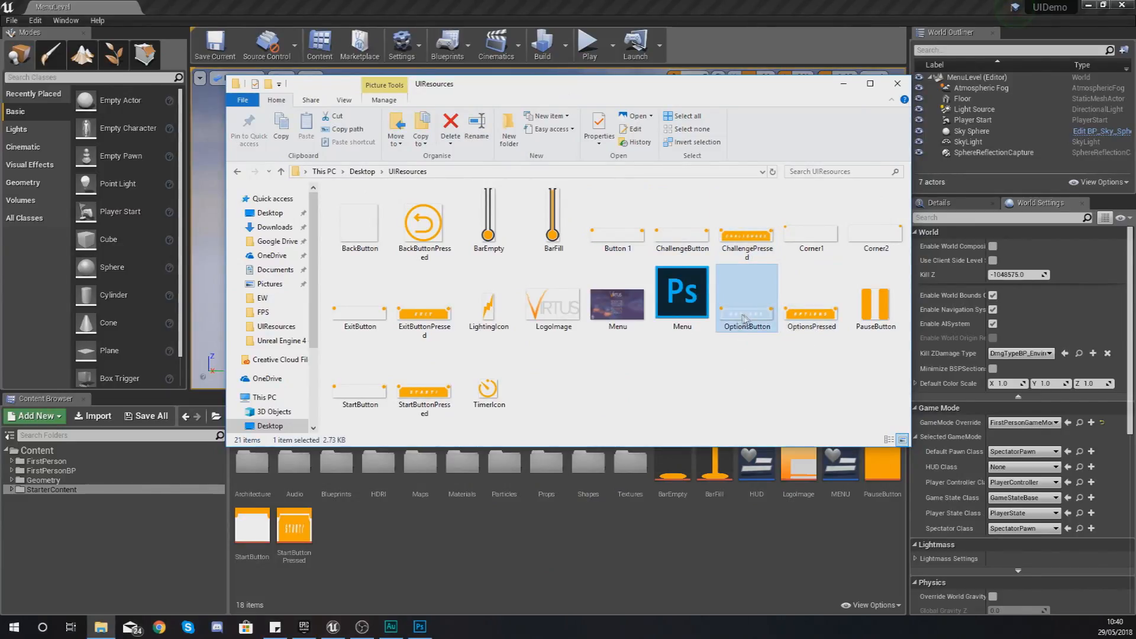
click(810, 297)
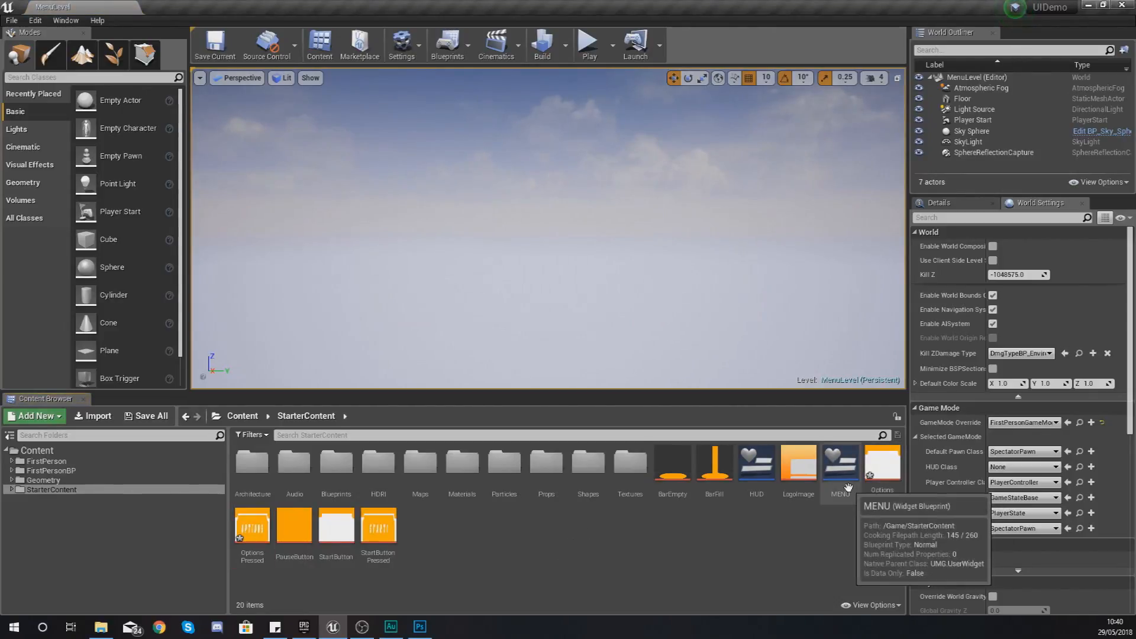
double_click(839, 463)
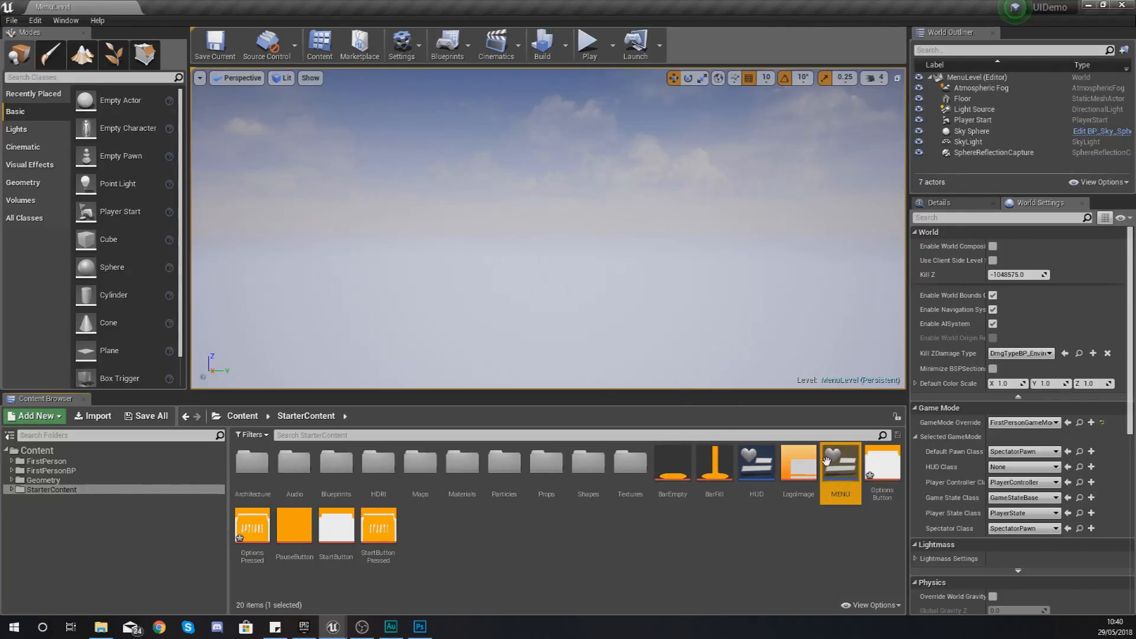
- Add a third blank button to the MENU widget below the two START buttons
double_click(839, 460)
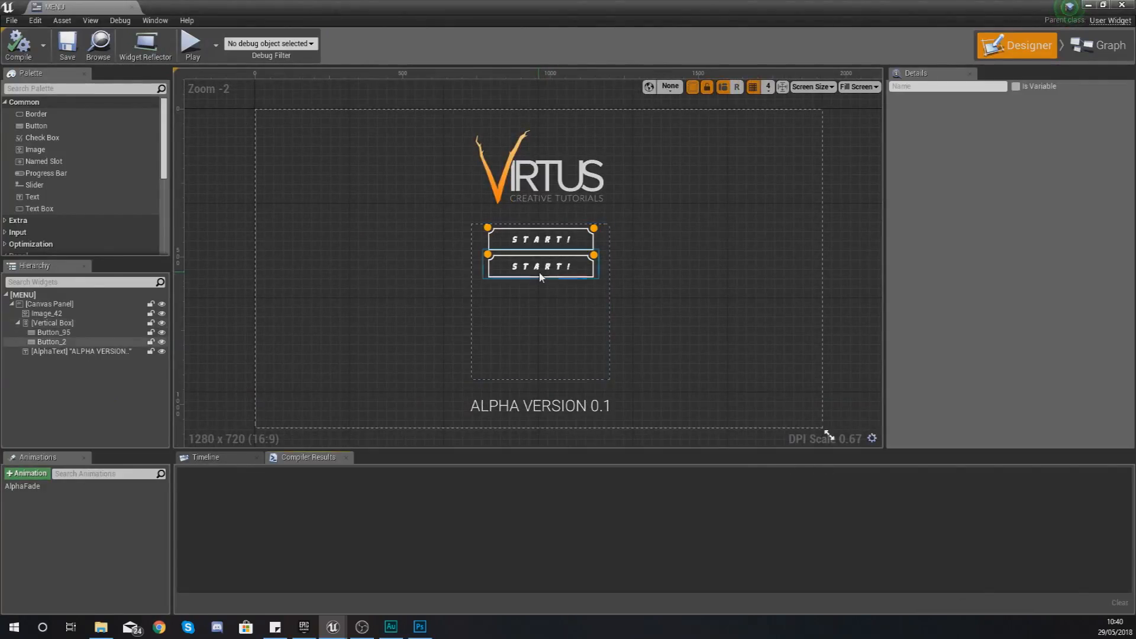
click(539, 265)
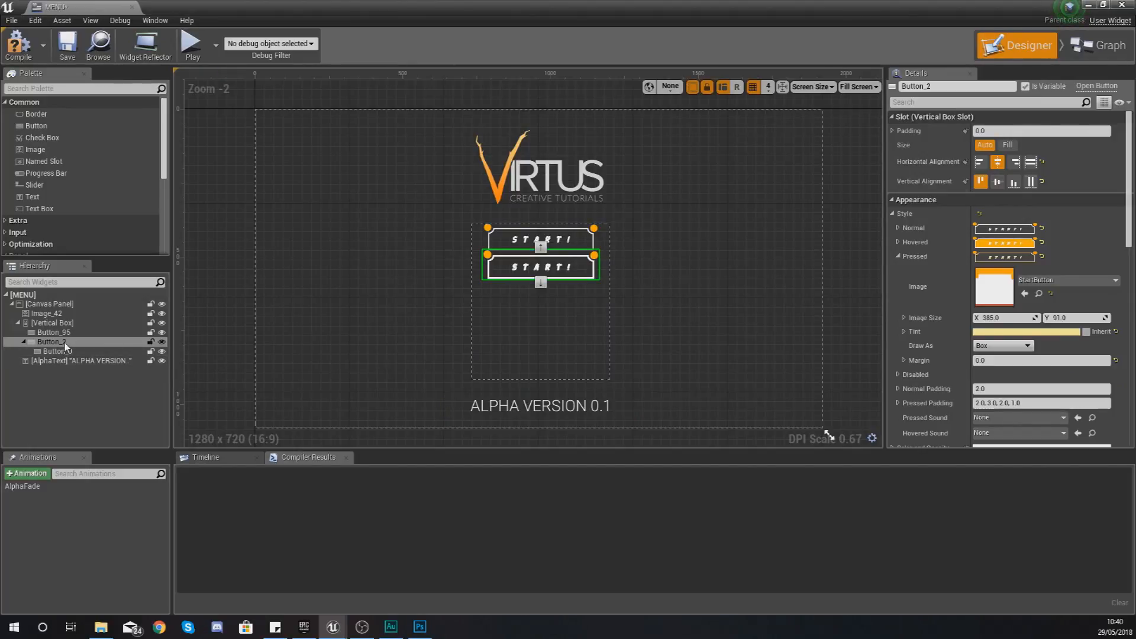
double_click(54, 341)
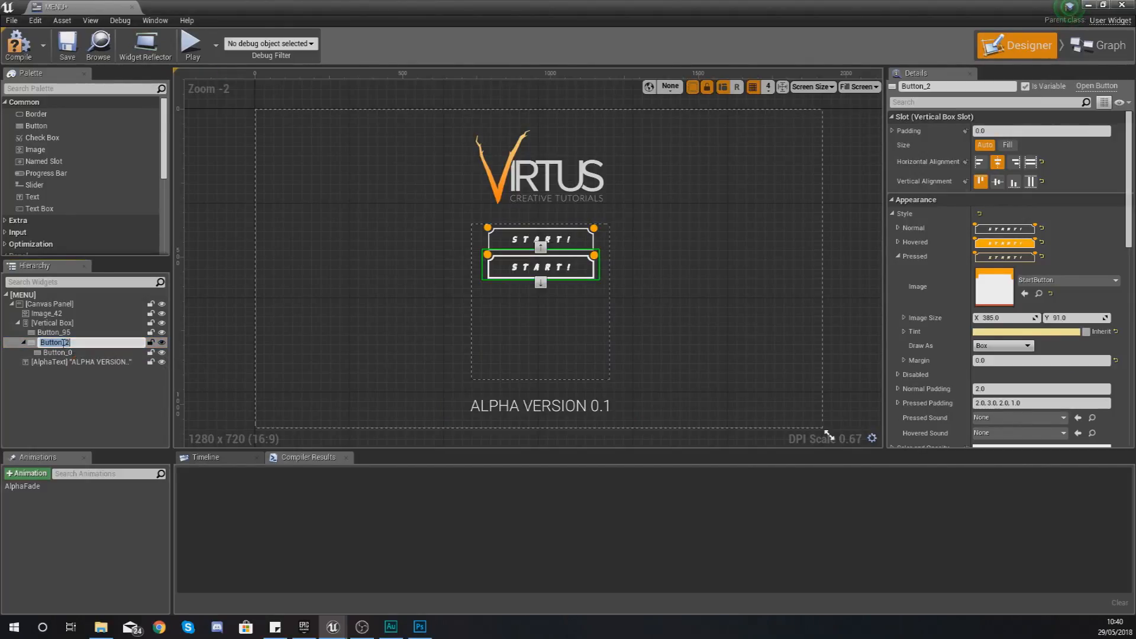
click(57, 351)
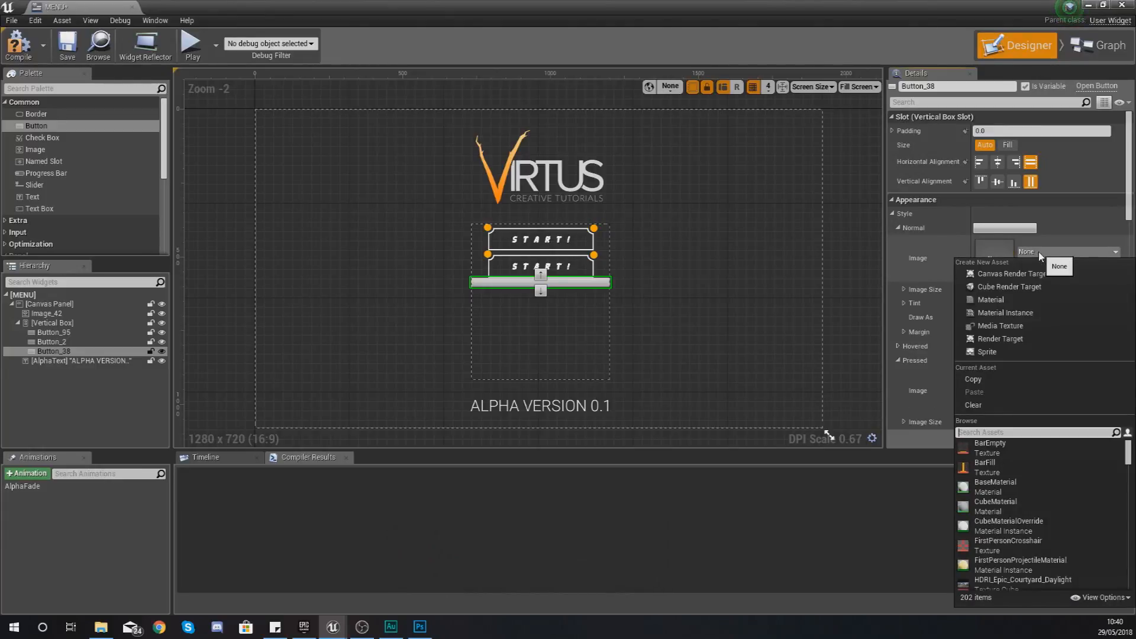
- Use the OptionsButton image for the new button's normal look
text(options)
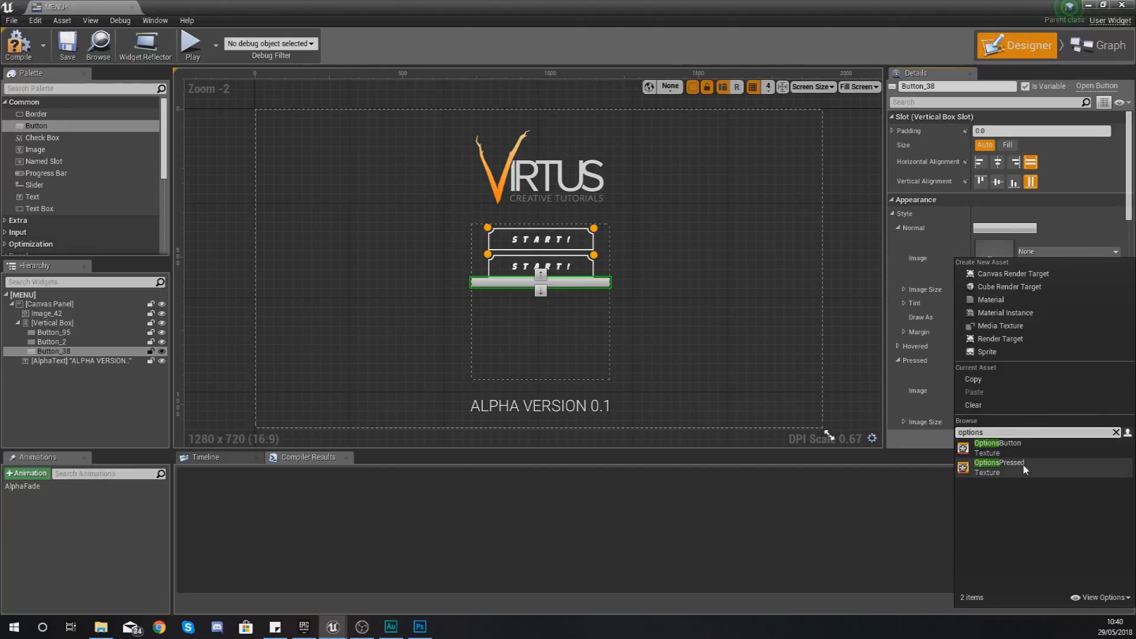
click(1000, 443)
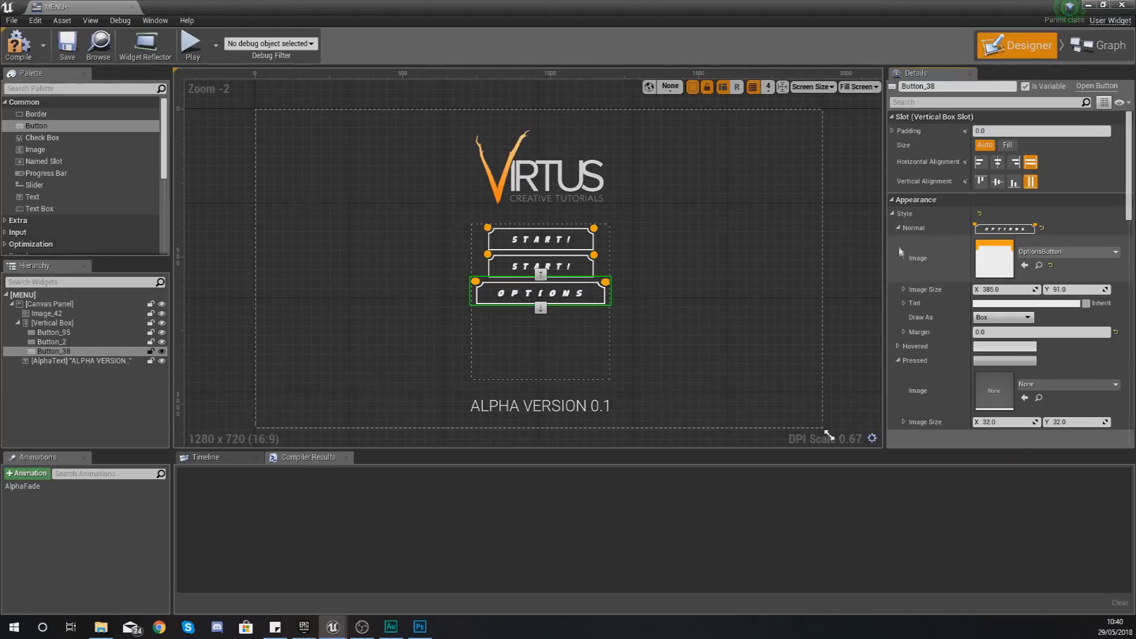
click(897, 241)
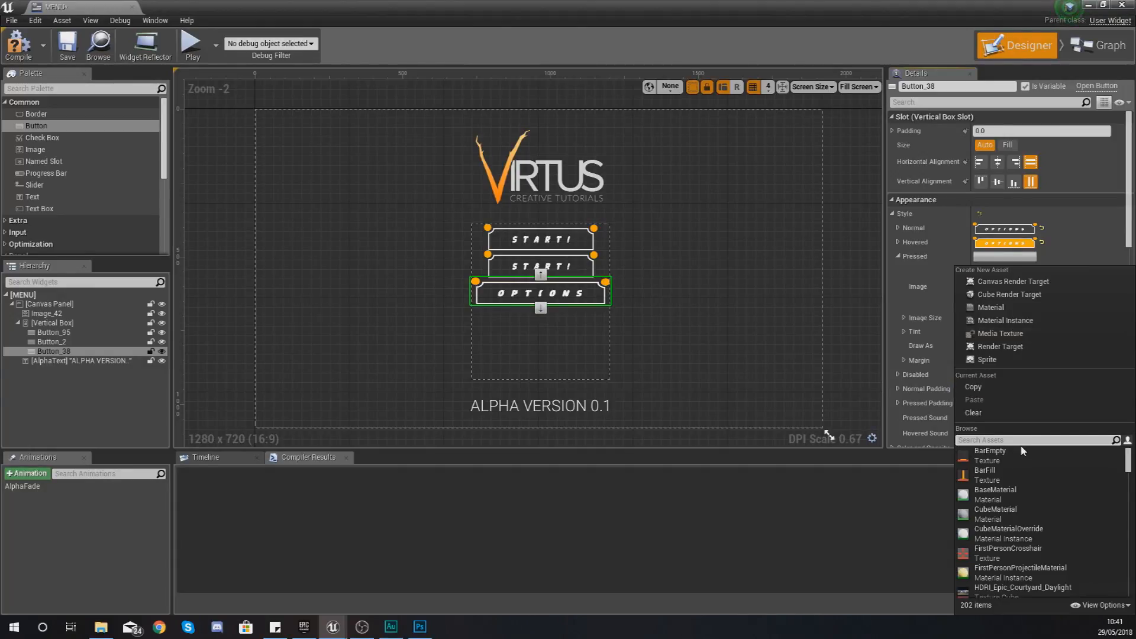
- Give the hovered and pressed states the OPTIONS images with an orange pressed tint
text(options)
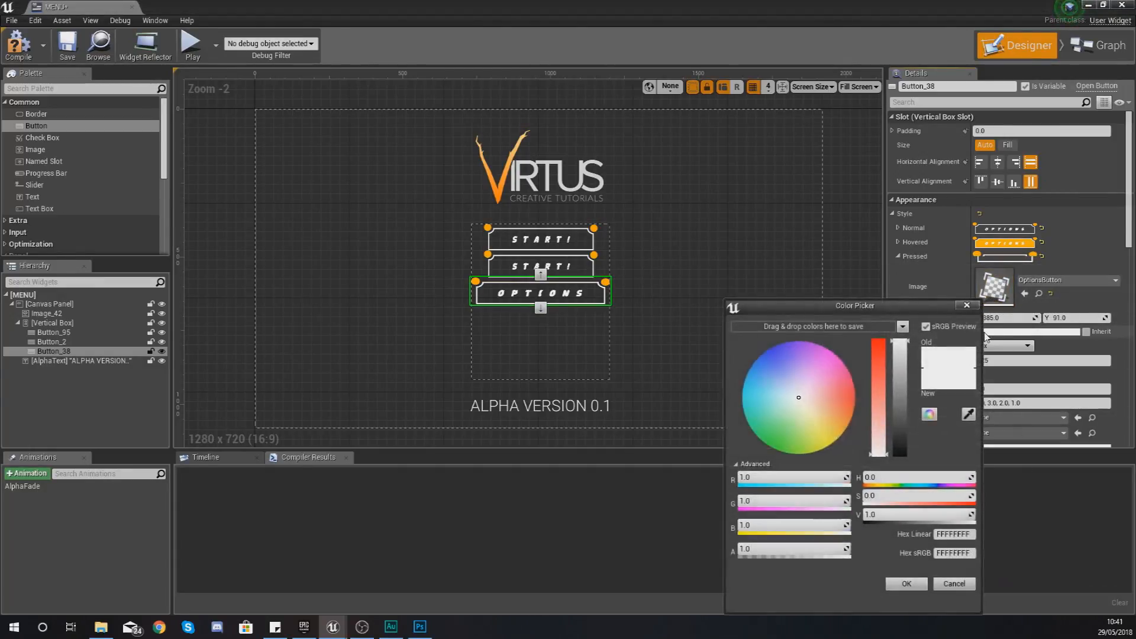
click(833, 431)
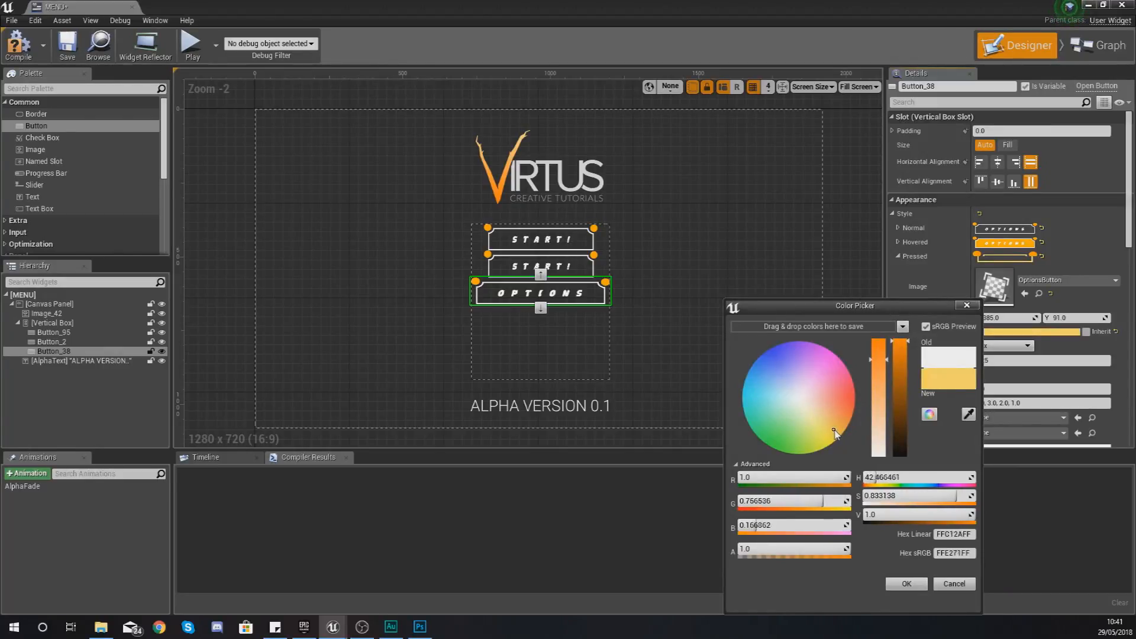
click(904, 583)
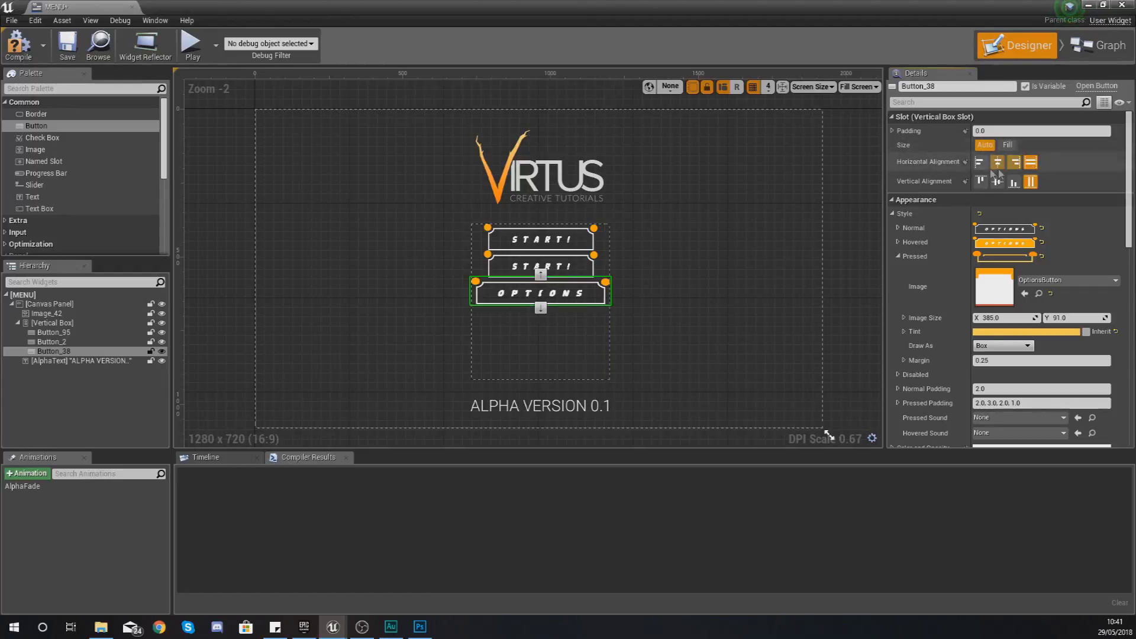
- Set the OPTIONS button's horizontal alignment to Center, matching the START buttons
click(998, 162)
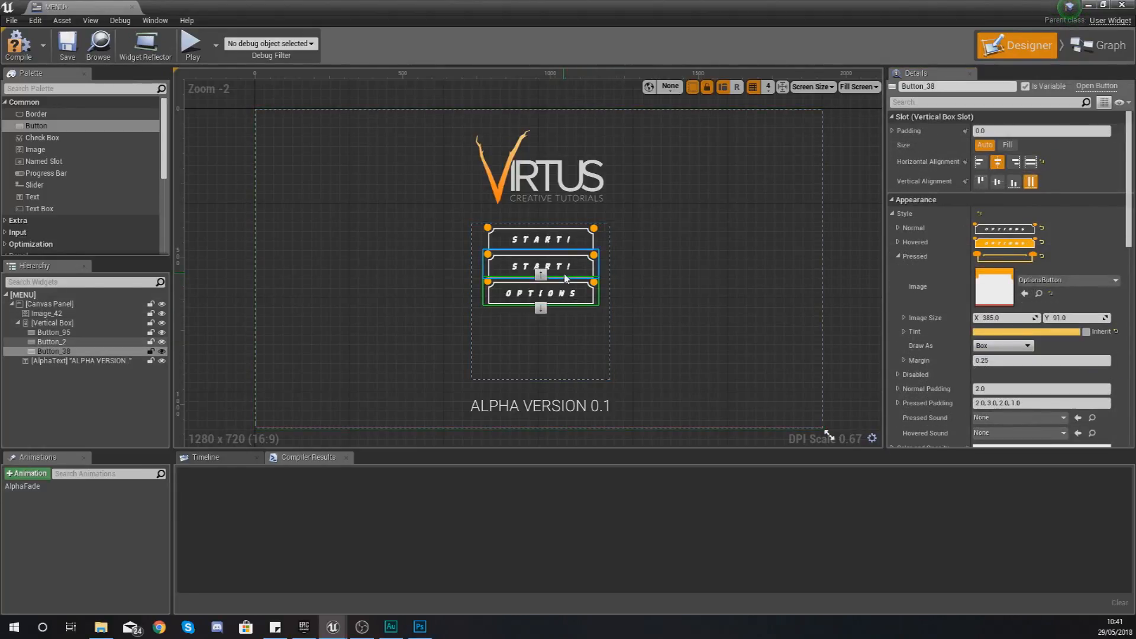
click(540, 294)
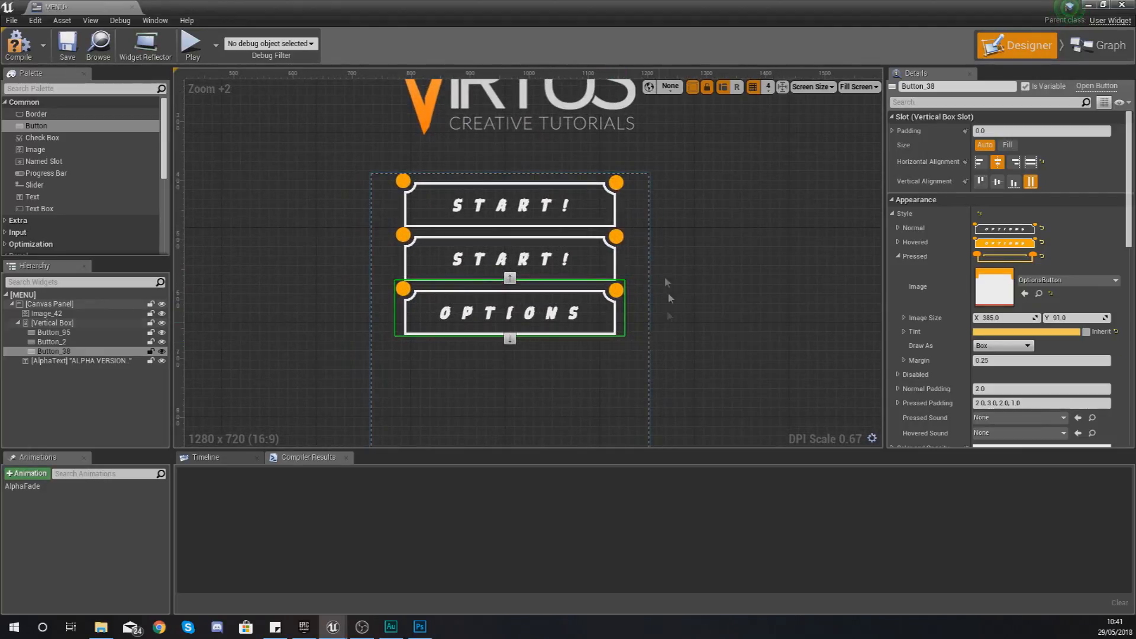
click(509, 259)
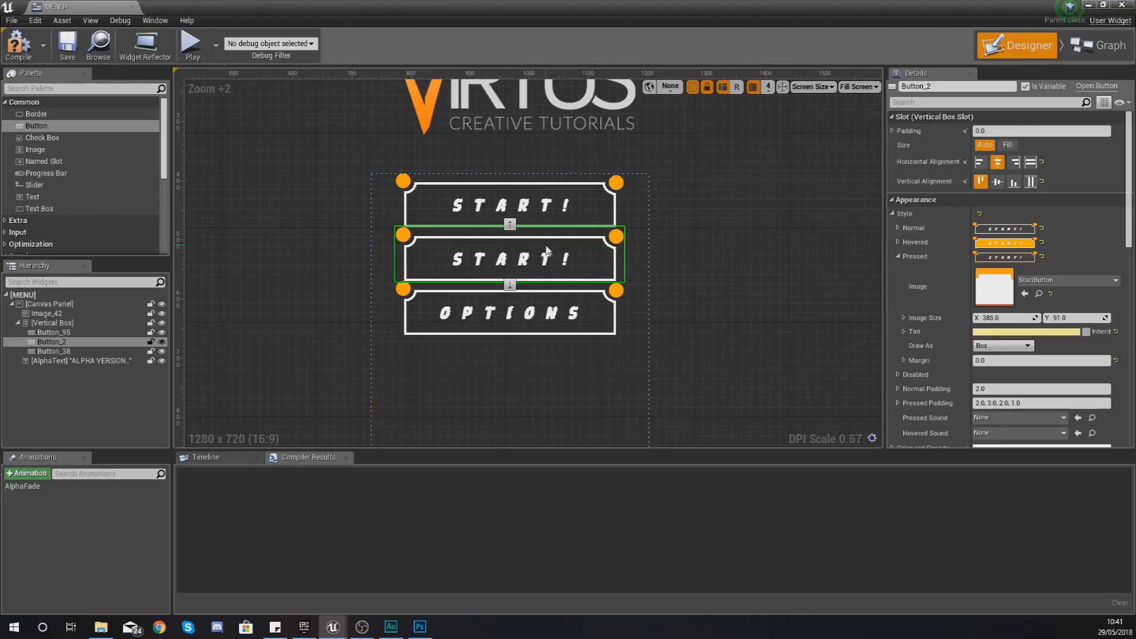
mouse_move(510, 313)
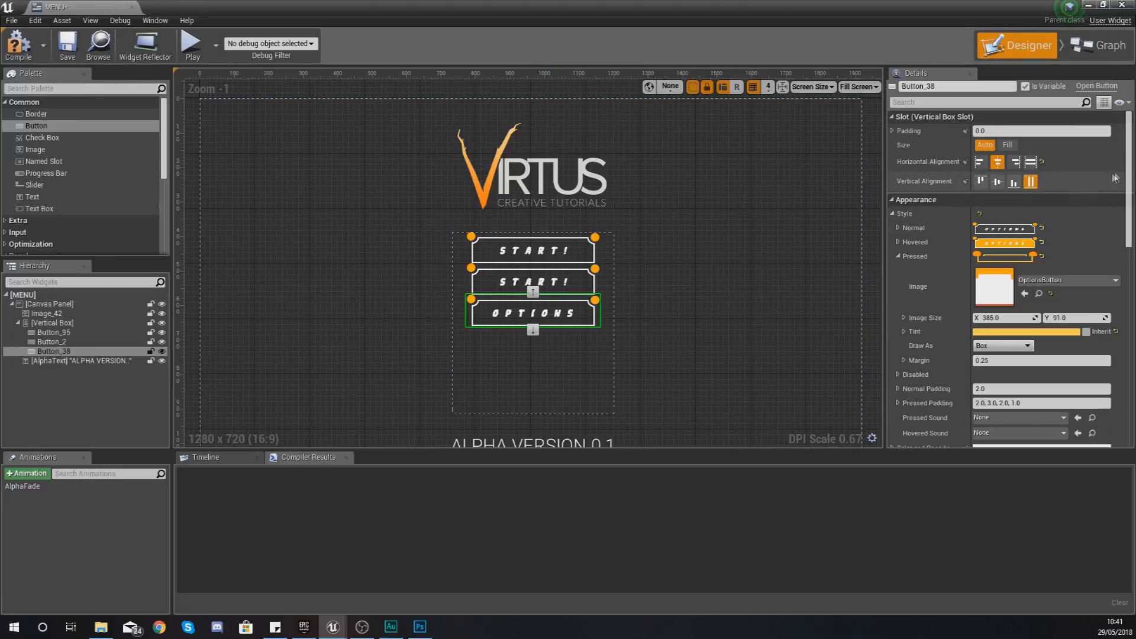
scroll(down, 3)
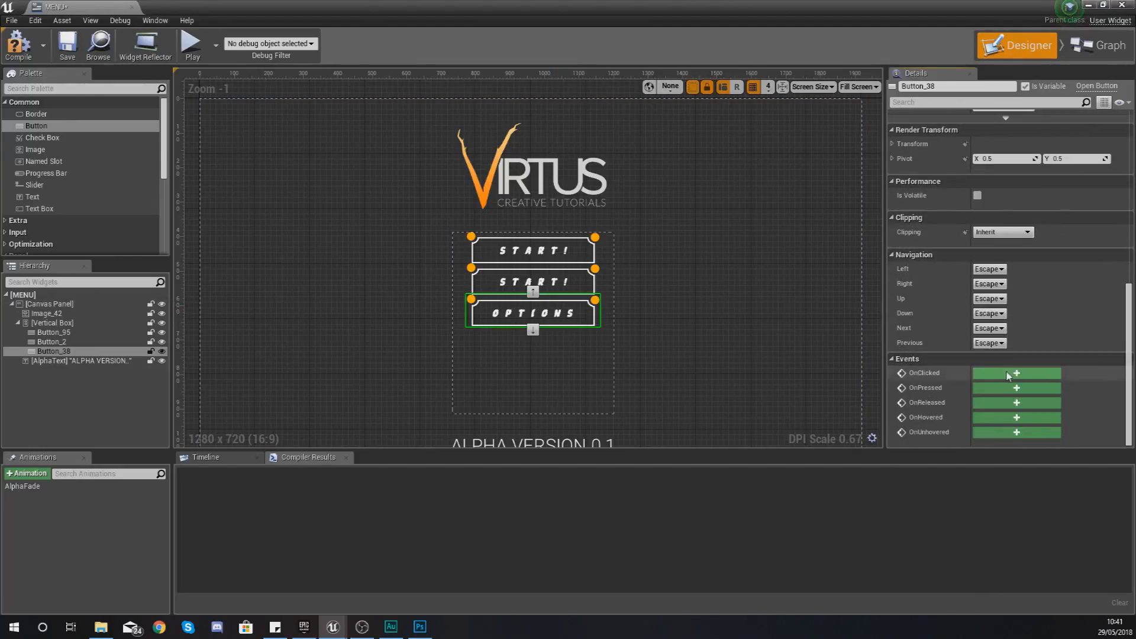
- Add an OnClicked event for the OPTIONS button that removes the menu and creates a widget
click(1097, 45)
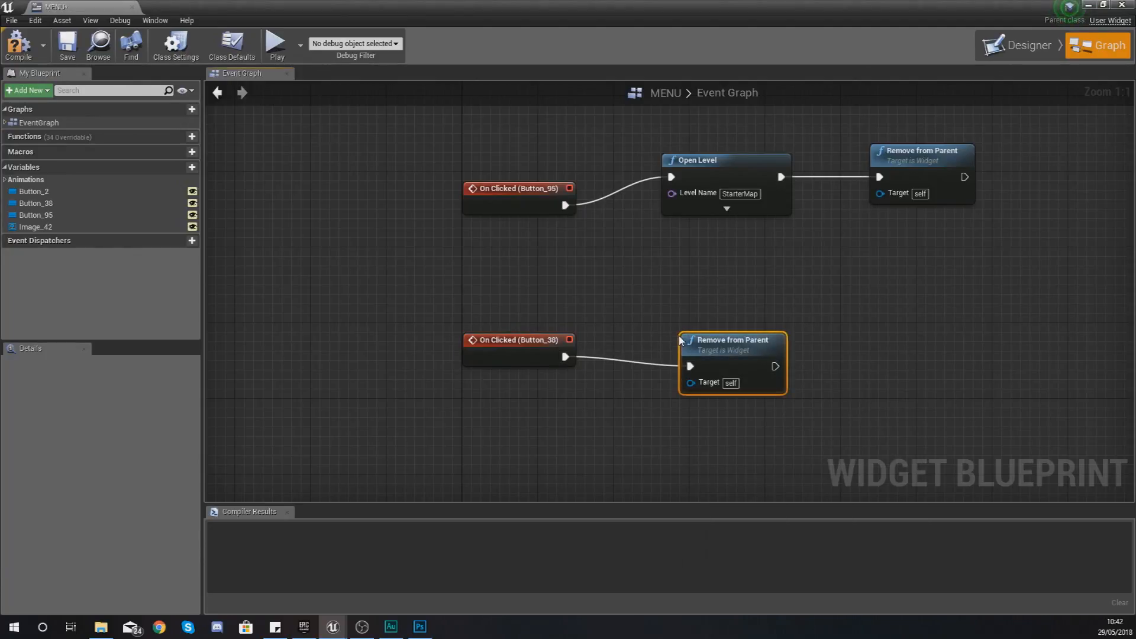
mouse_move(698, 354)
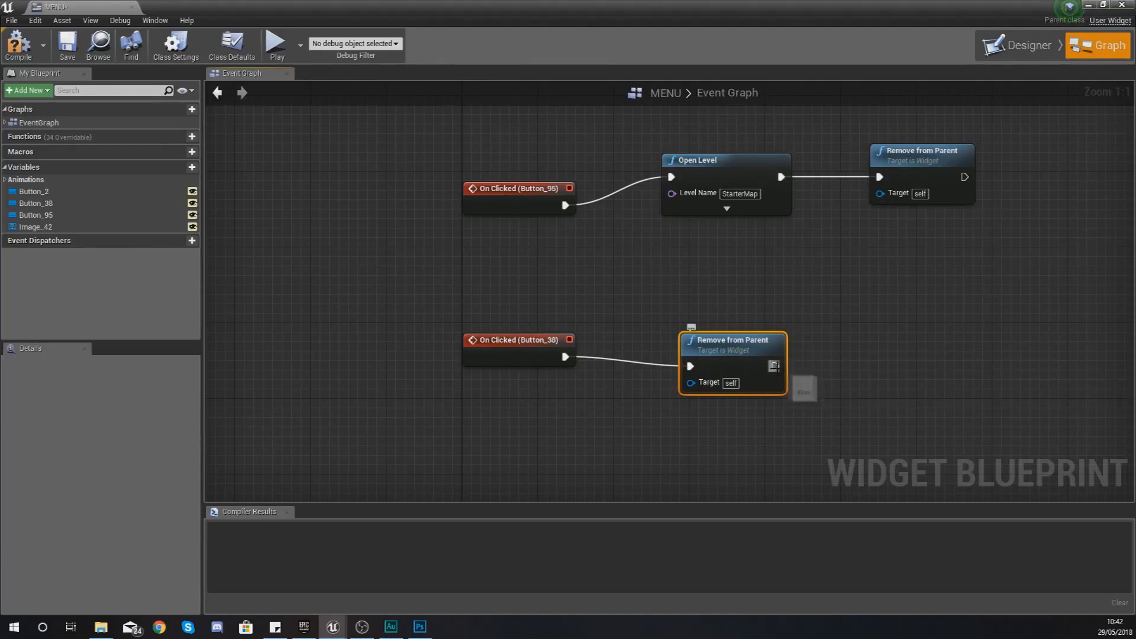
drag(774, 365, 894, 339)
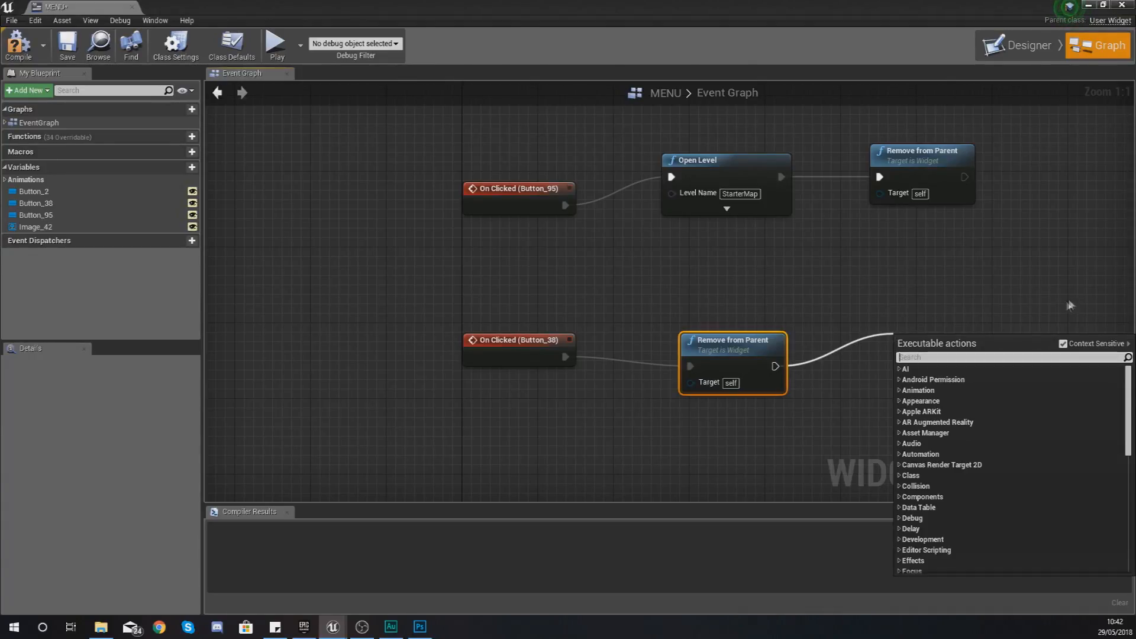
text(create)
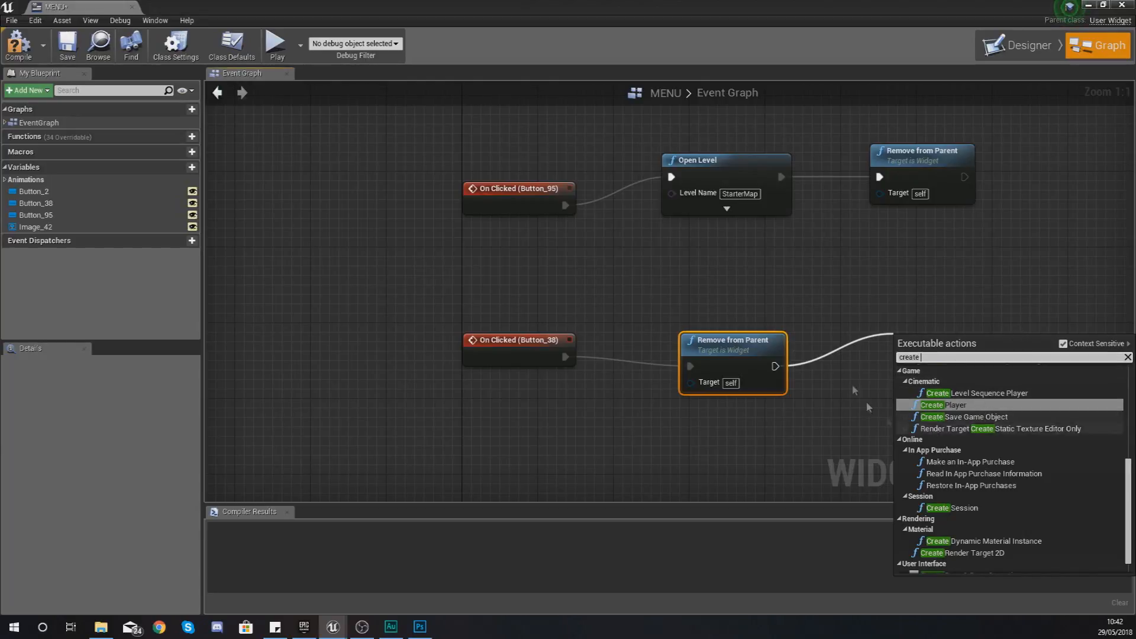
mouse_move(777, 365)
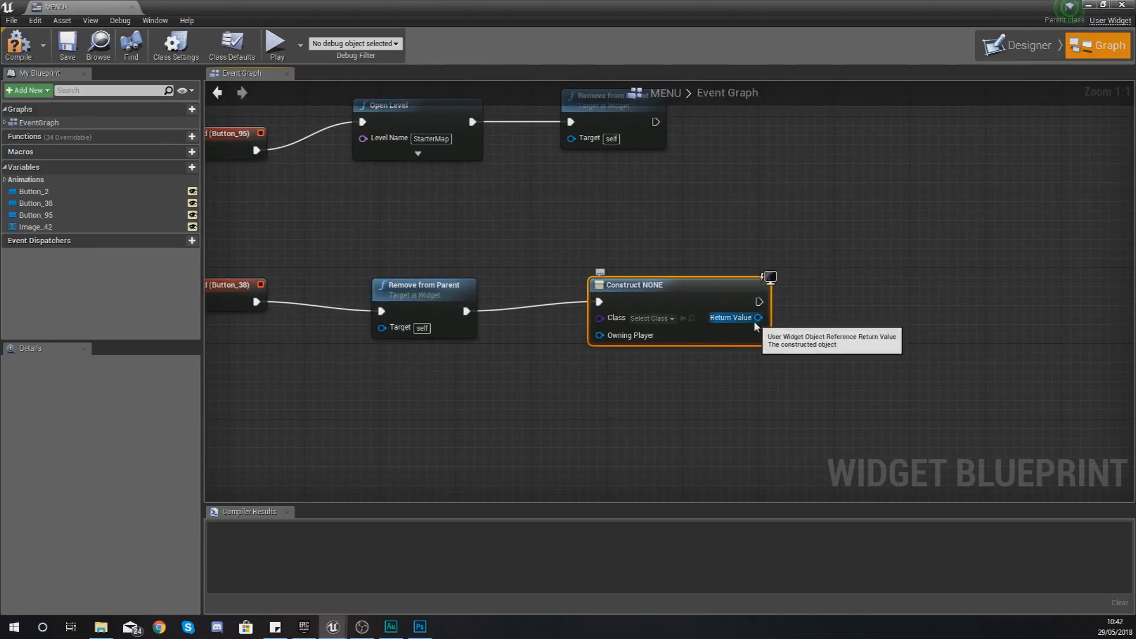
- Wire the created widget's output into an Add to Viewport node
drag(759, 301, 831, 304)
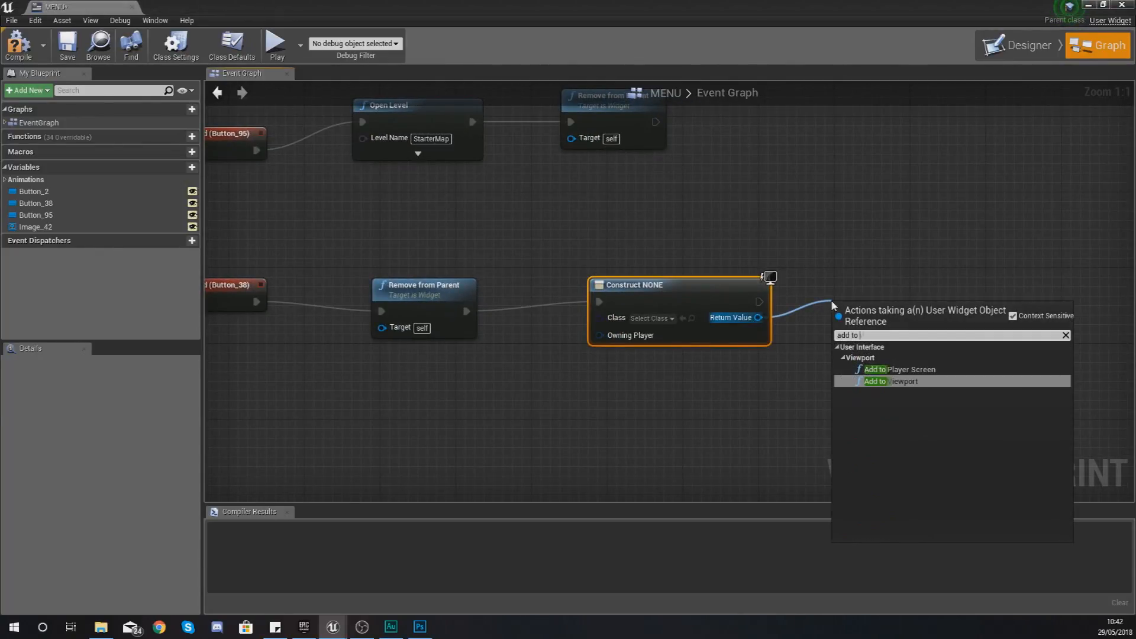
click(890, 381)
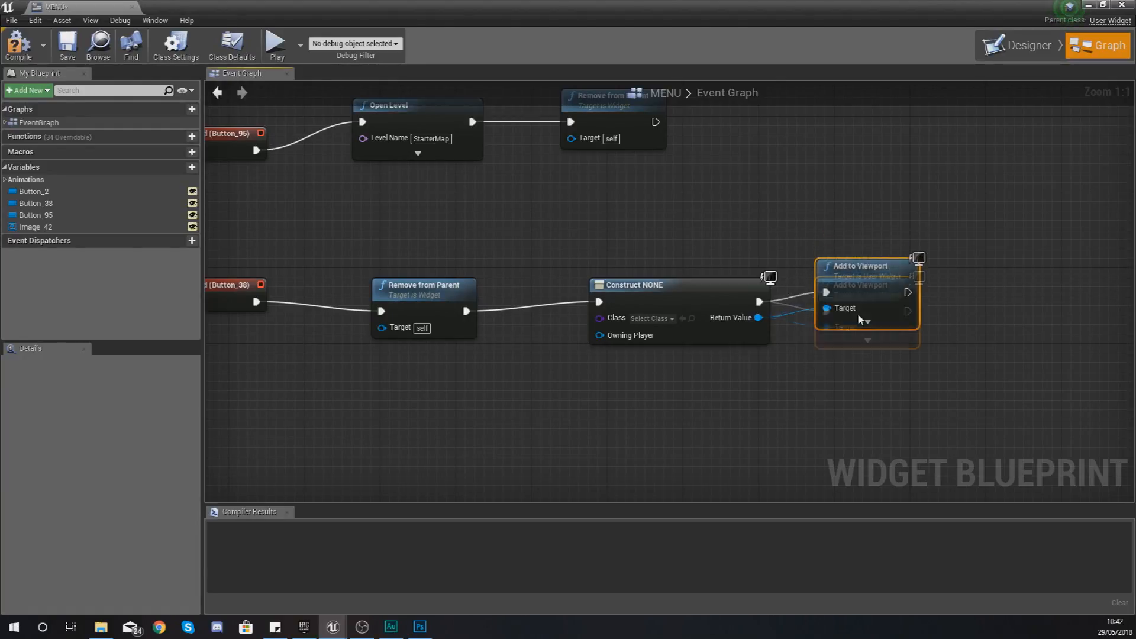
click(652, 317)
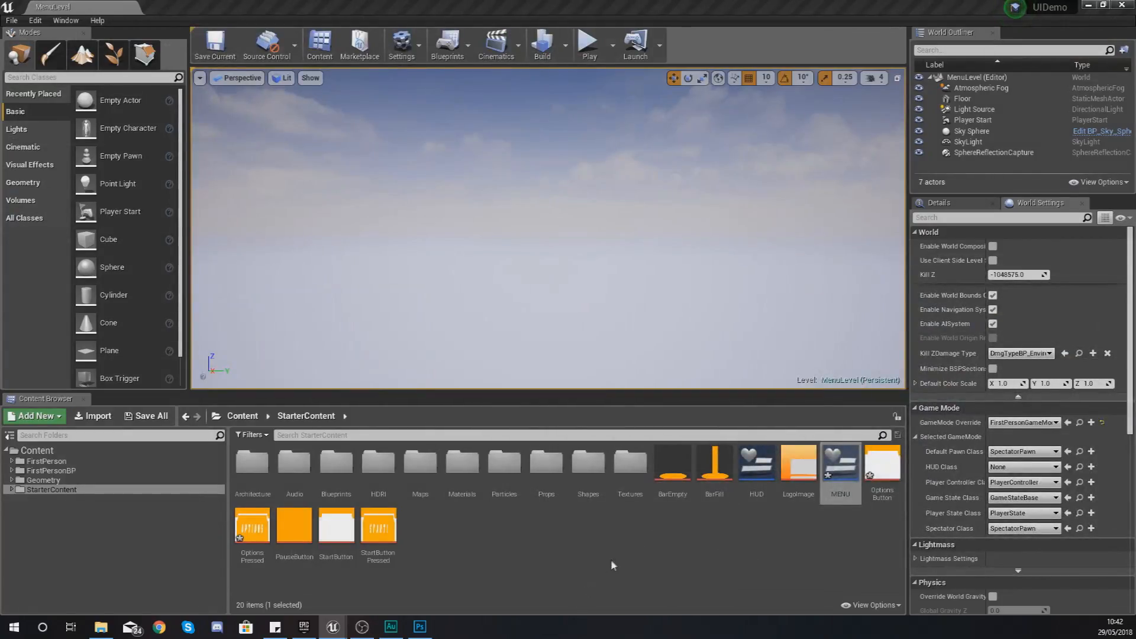
- Compile the MENU blueprint, which reports the create-widget node needs a class
click(643, 551)
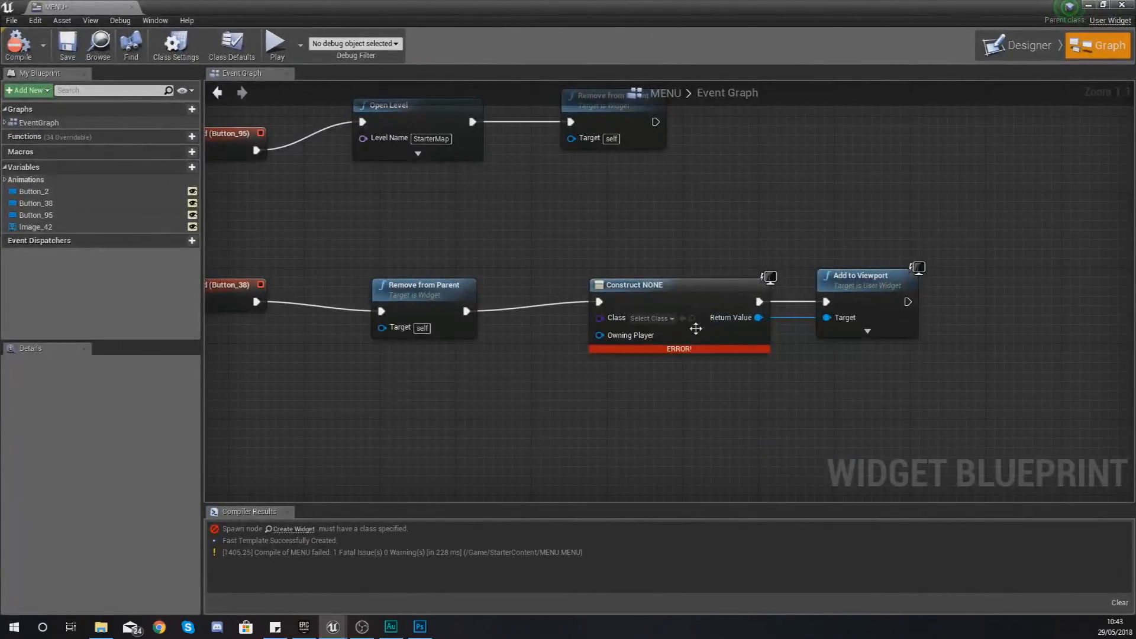
- Set the Create Widget node's class to OptionsScreen so MENU compiles
click(652, 317)
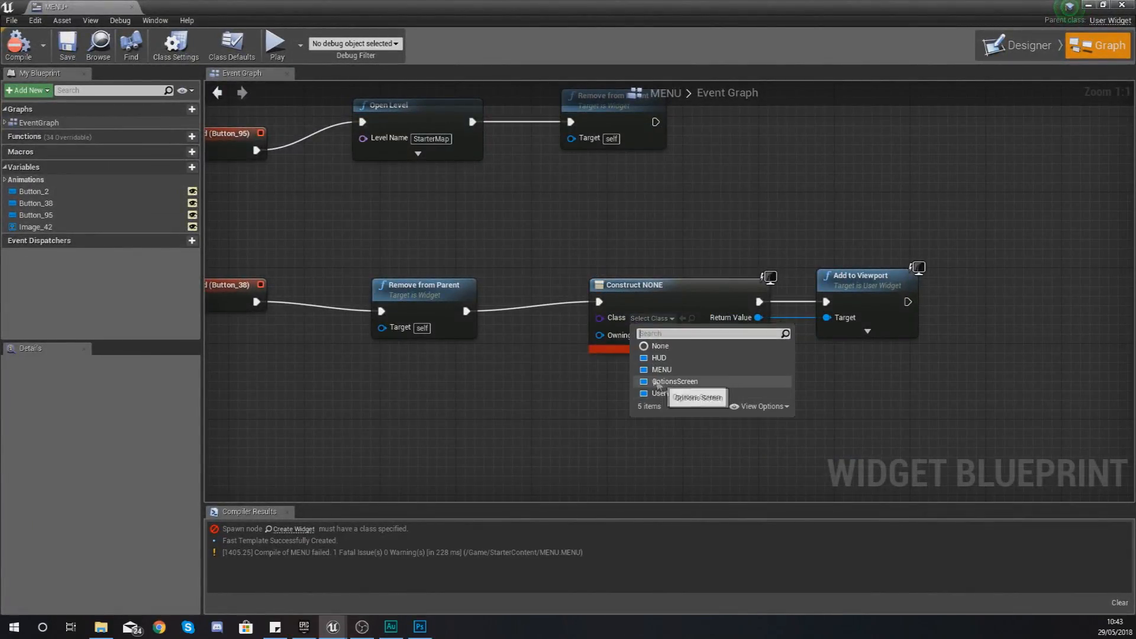
click(676, 381)
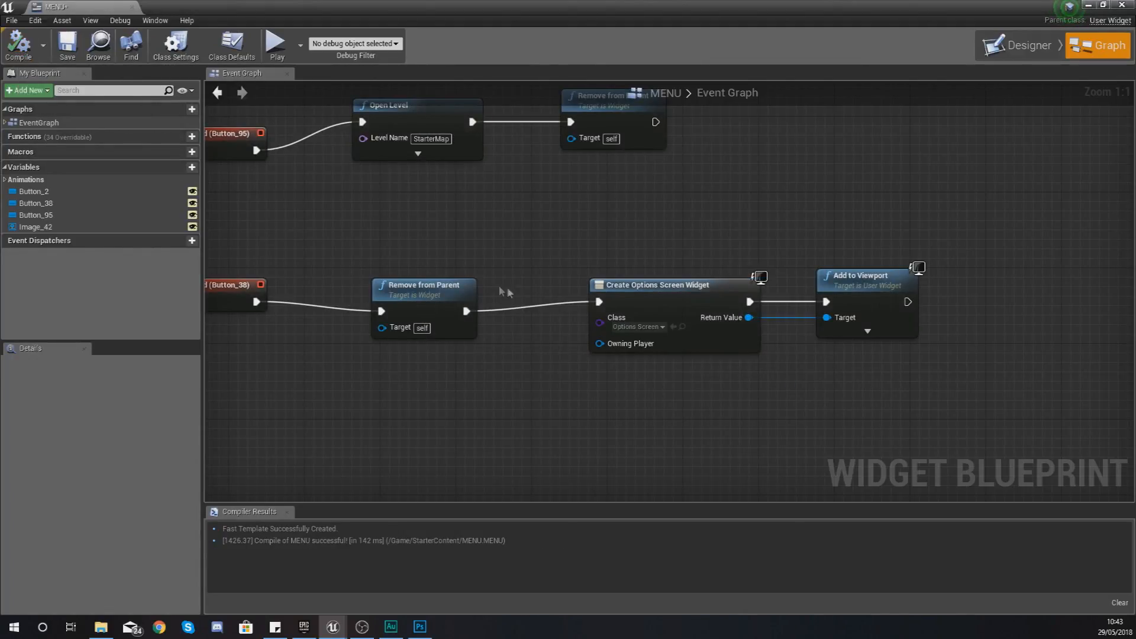
mouse_move(474, 272)
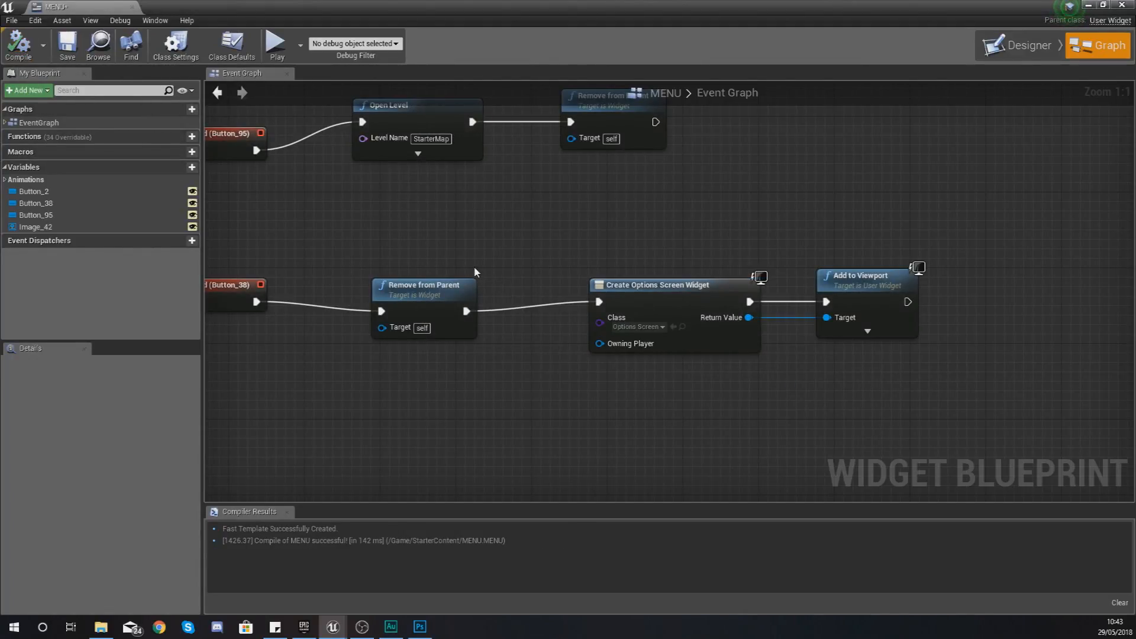
mouse_move(492, 348)
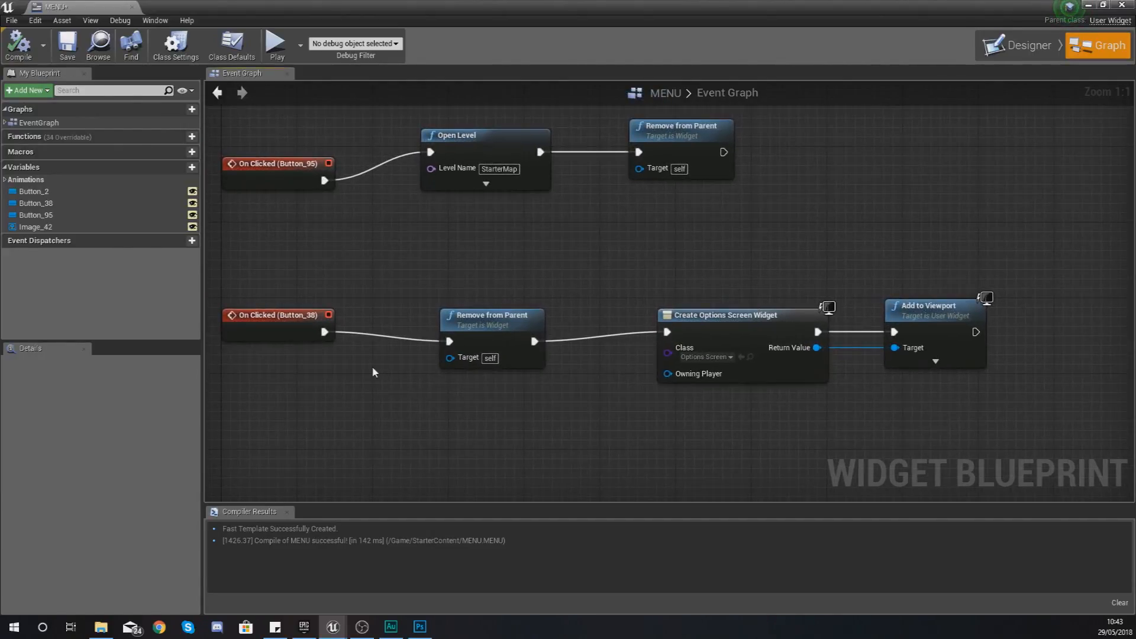
mouse_move(471, 343)
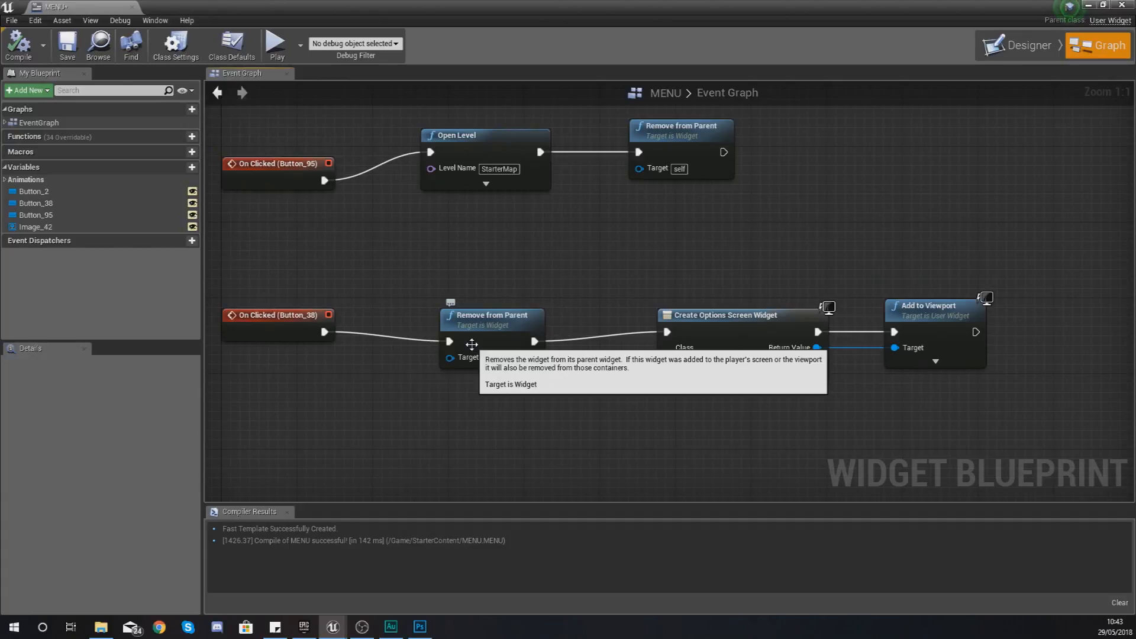
mouse_move(929, 330)
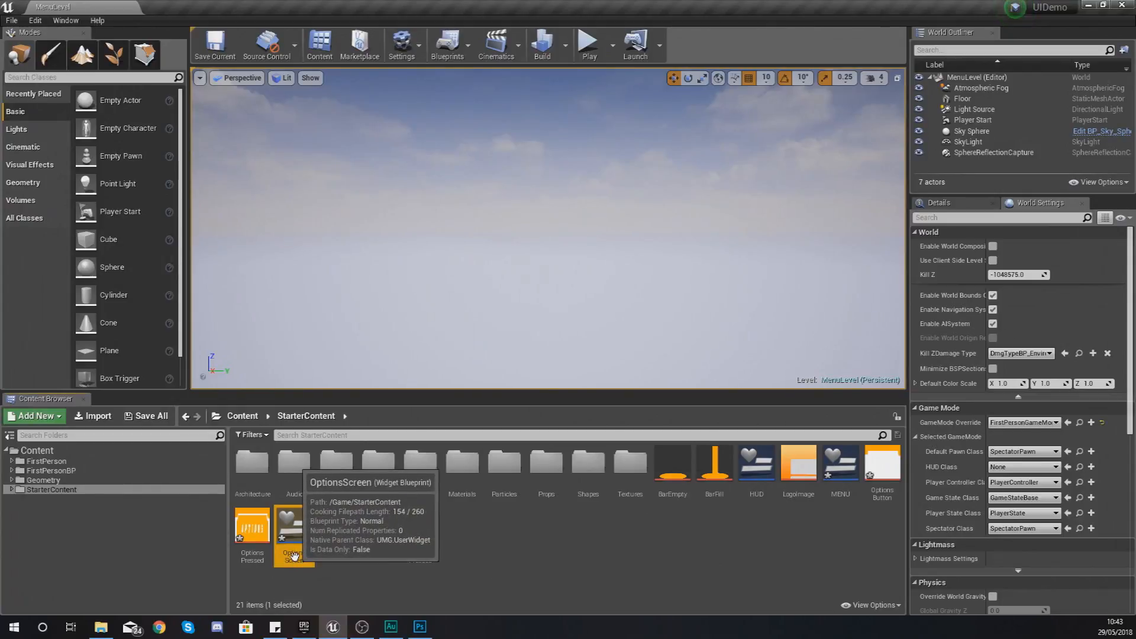
- Open the OptionsScreen widget blueprint's event graph
double_click(290, 525)
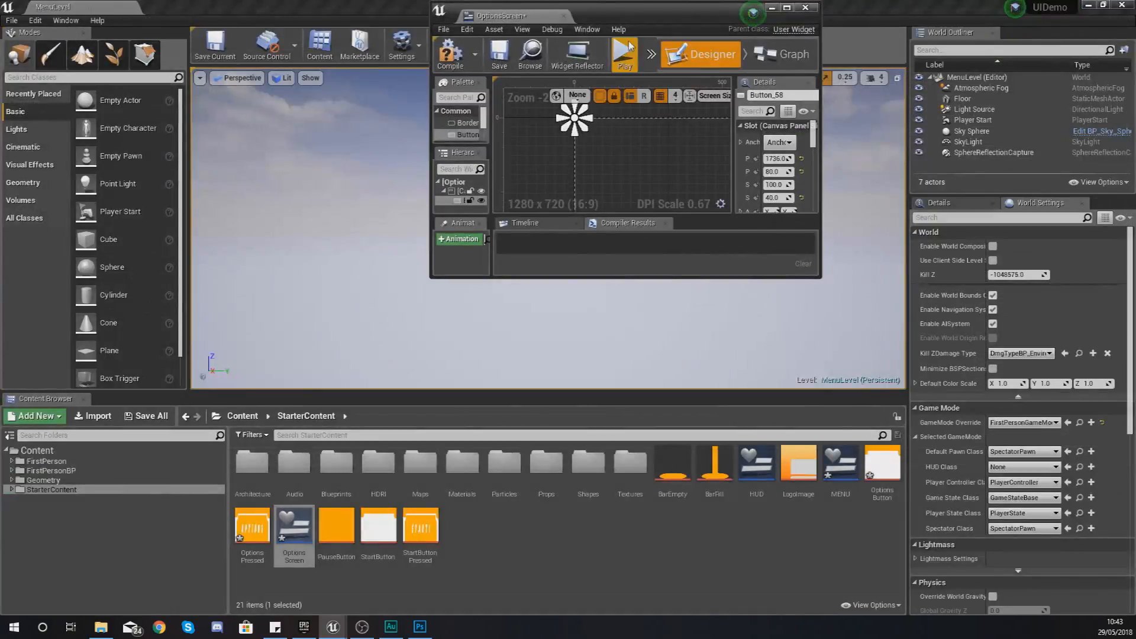
click(788, 7)
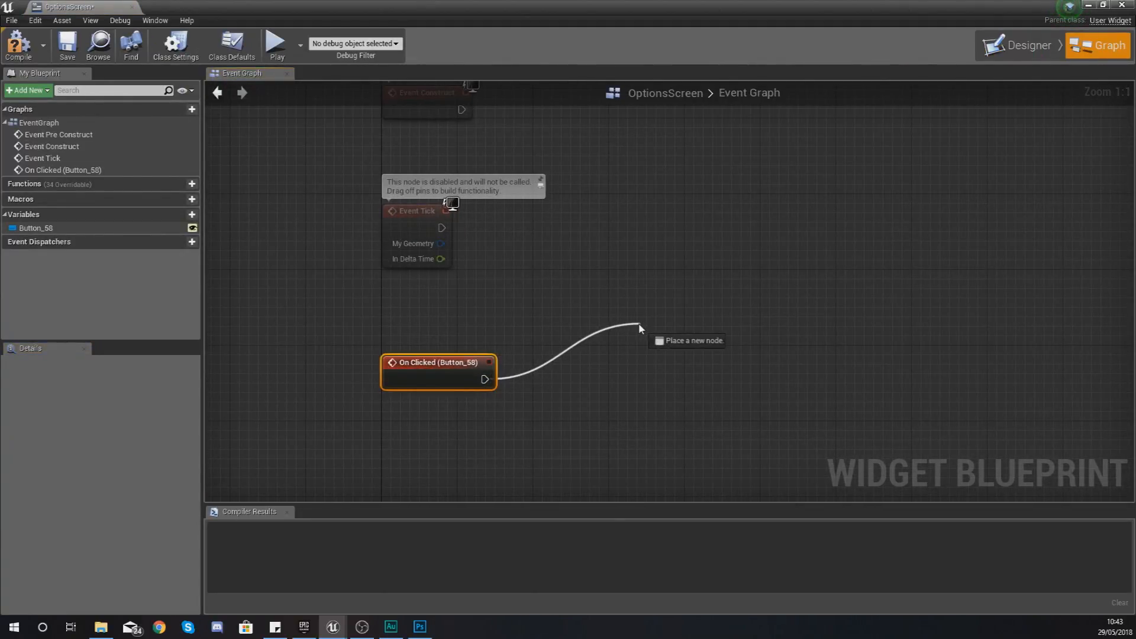
- Make the OptionsScreen button's click remove the screen and create a widget
click(638, 328)
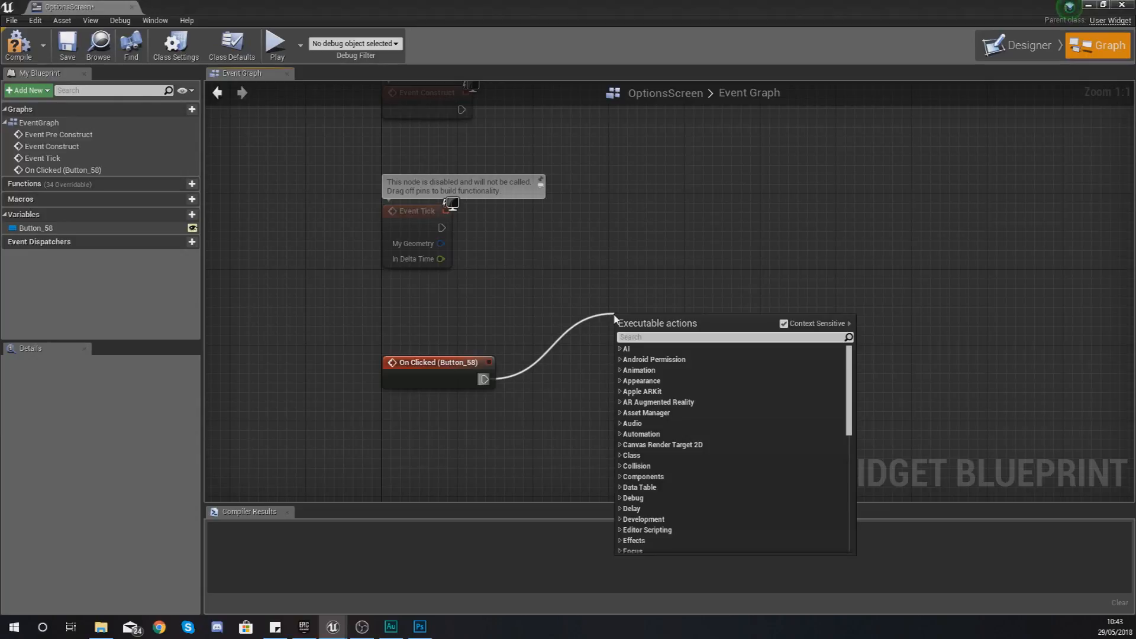
text(Remove from)
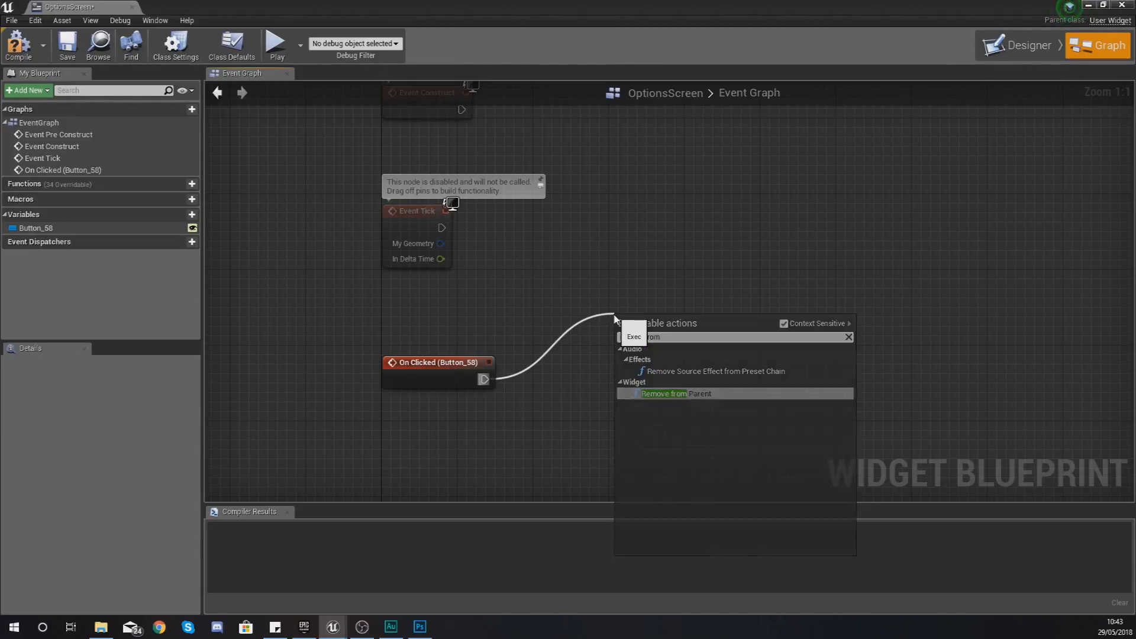
click(674, 393)
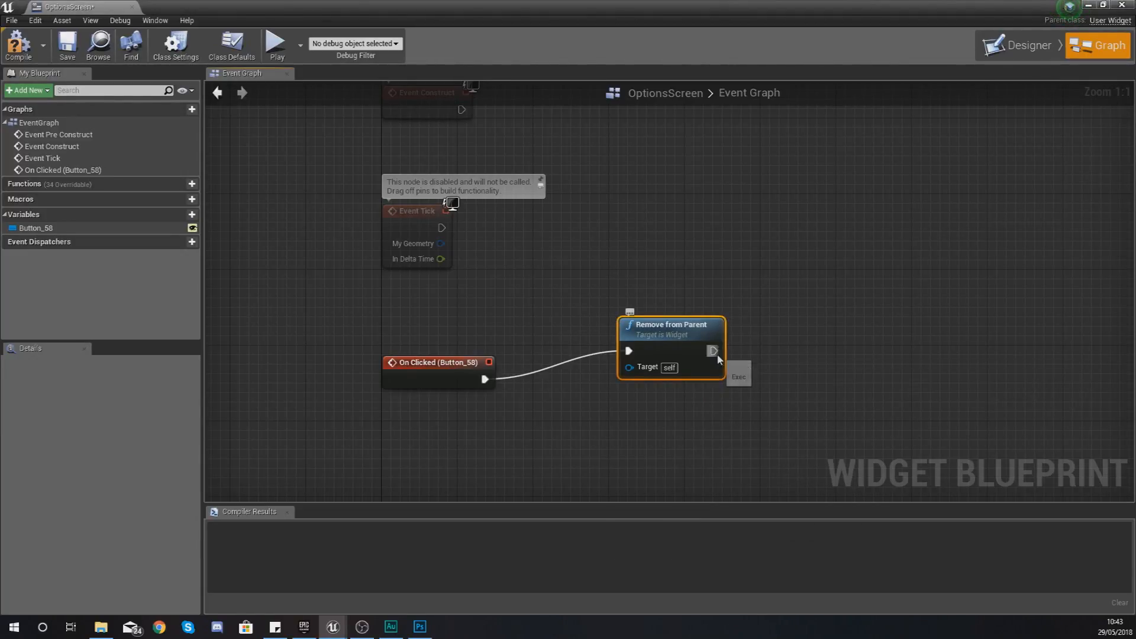
text(create w)
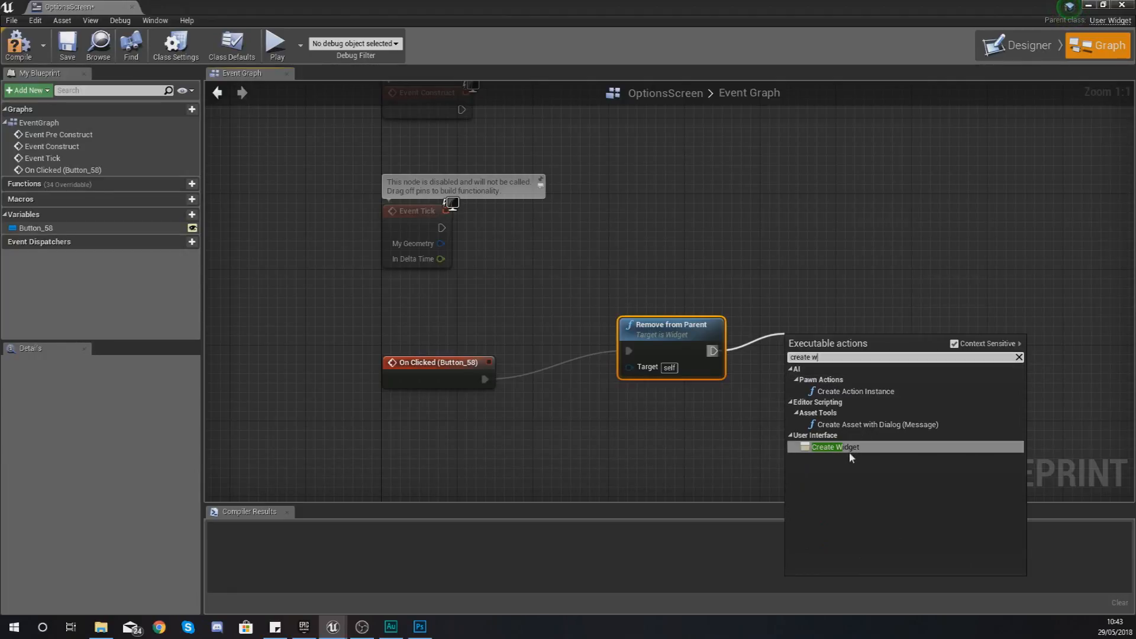
click(834, 446)
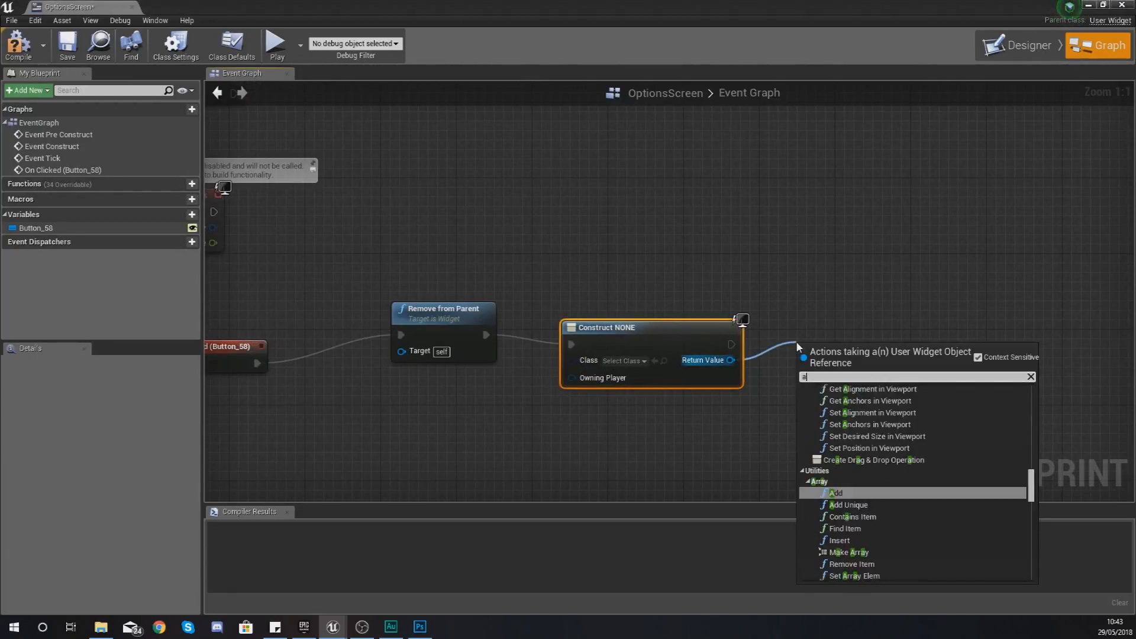
- Add the created widget to the viewport and set its class to MENU
click(855, 346)
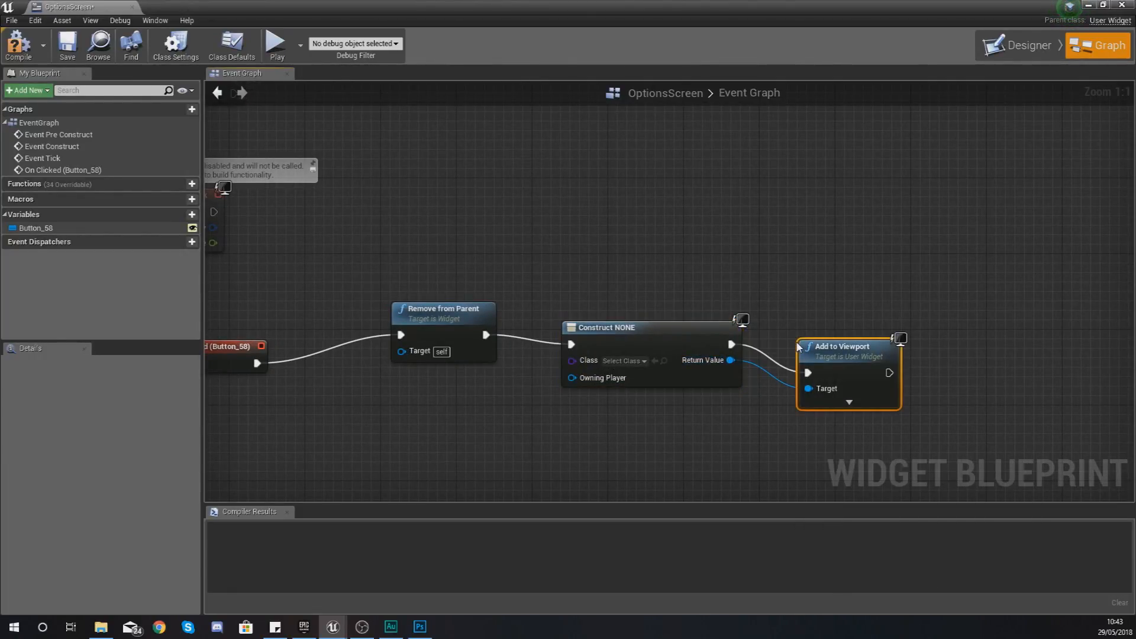
click(623, 360)
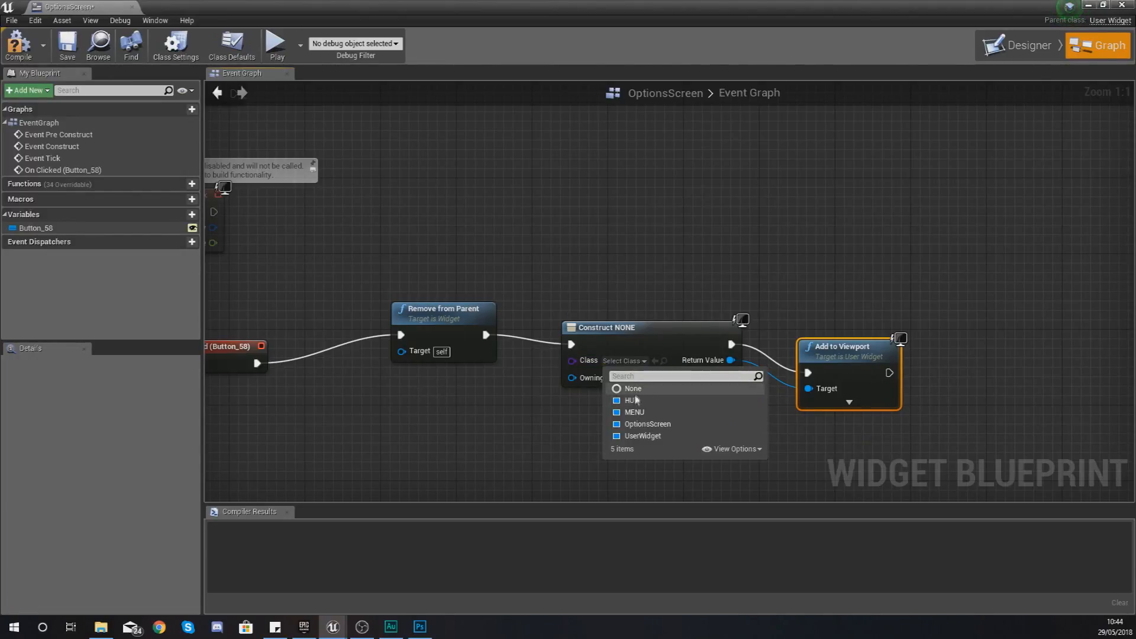
click(633, 412)
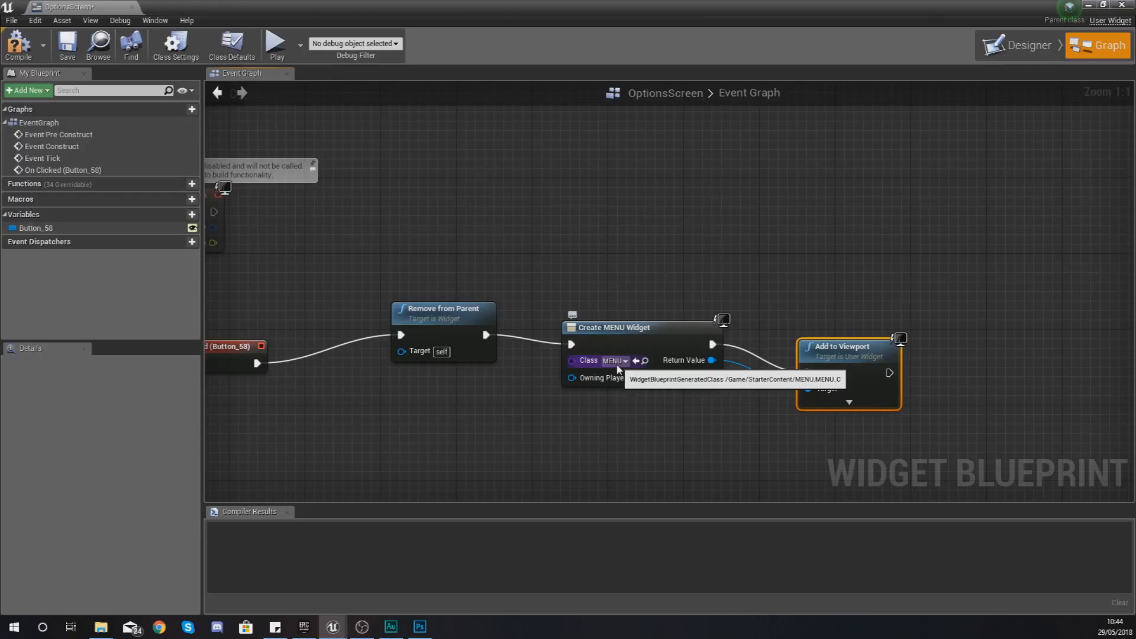
click(16, 45)
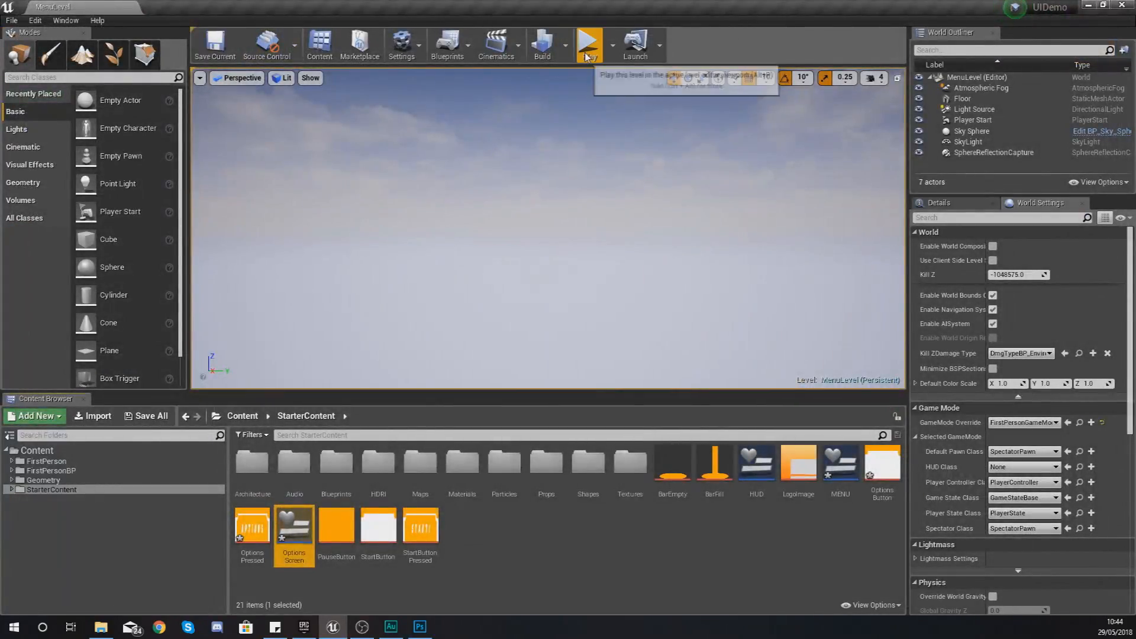
- Play-test that OPTIONS opens the options screen and its button returns to the menu
click(587, 43)
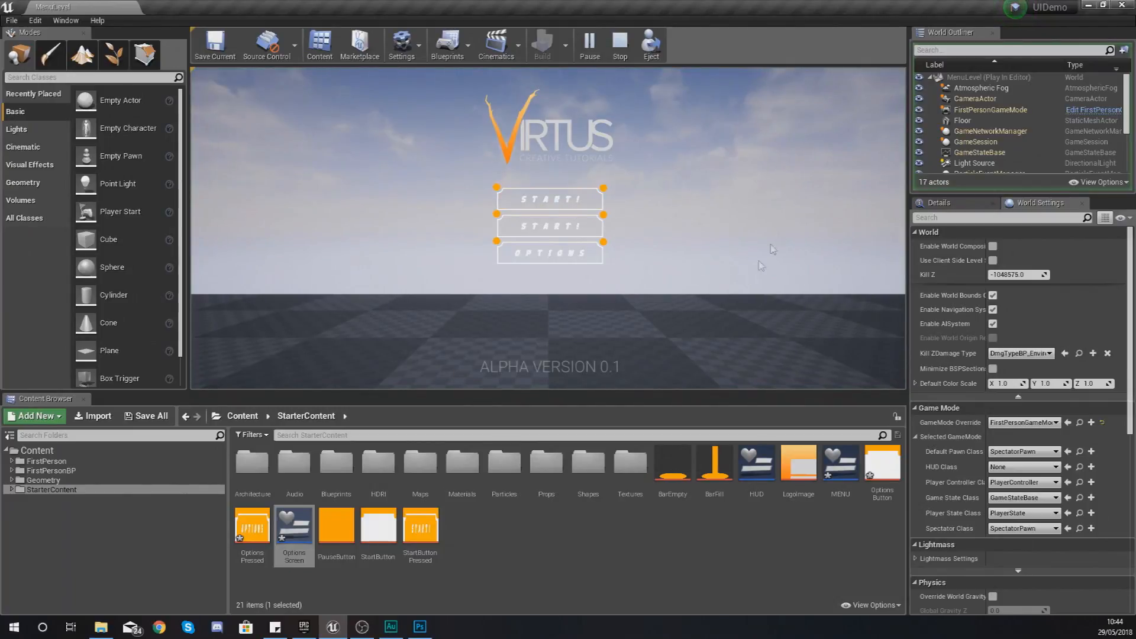
mouse_move(593, 271)
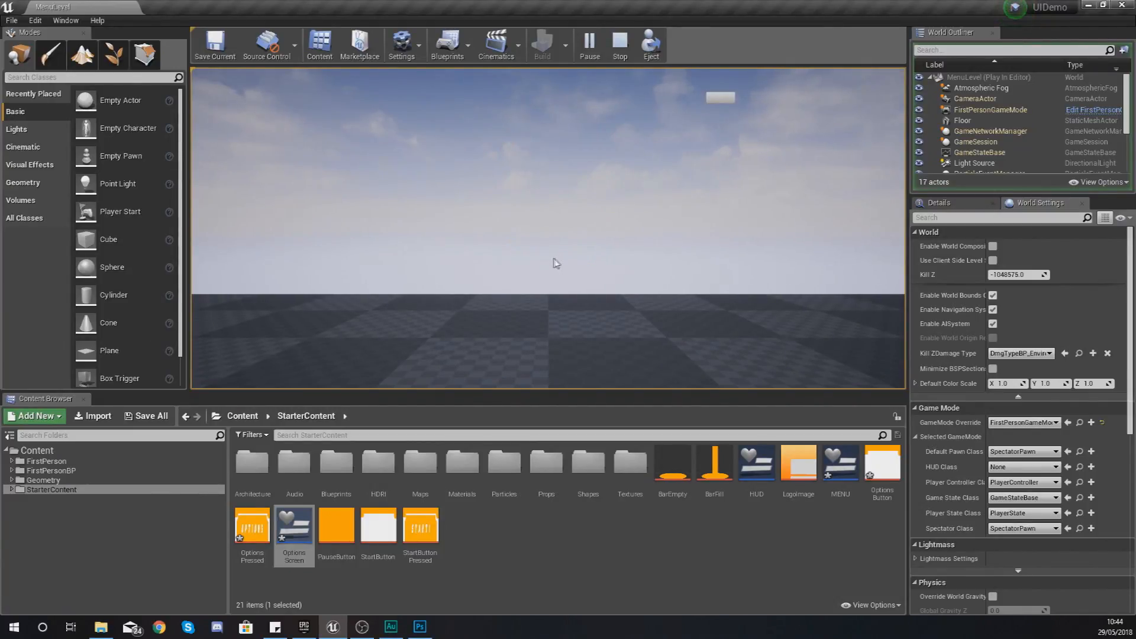
mouse_move(688, 93)
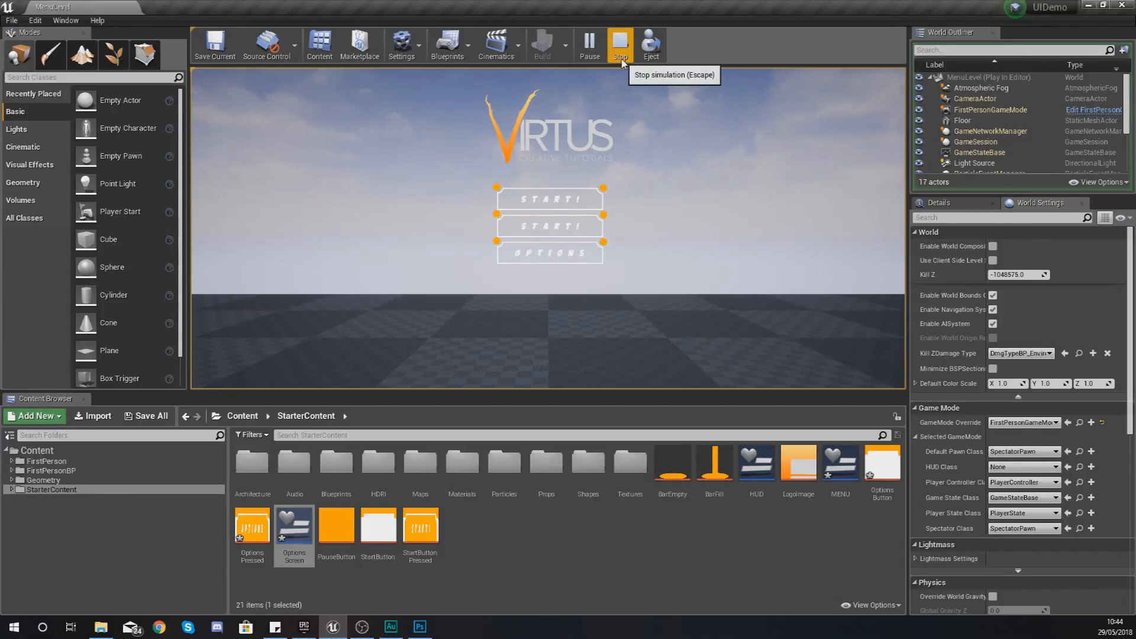
click(619, 43)
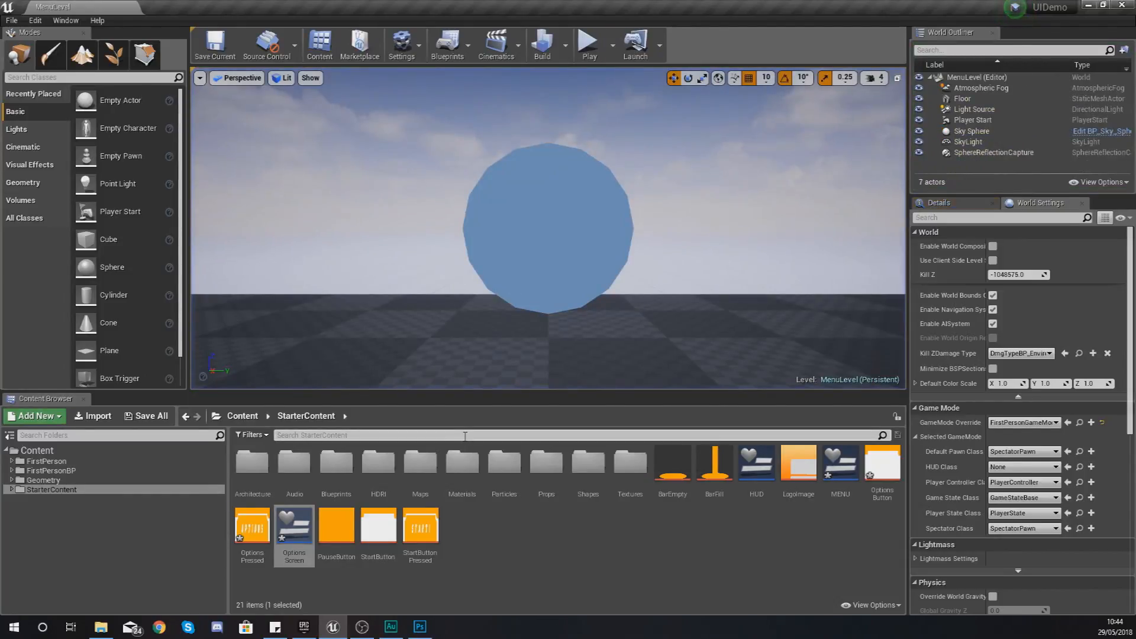